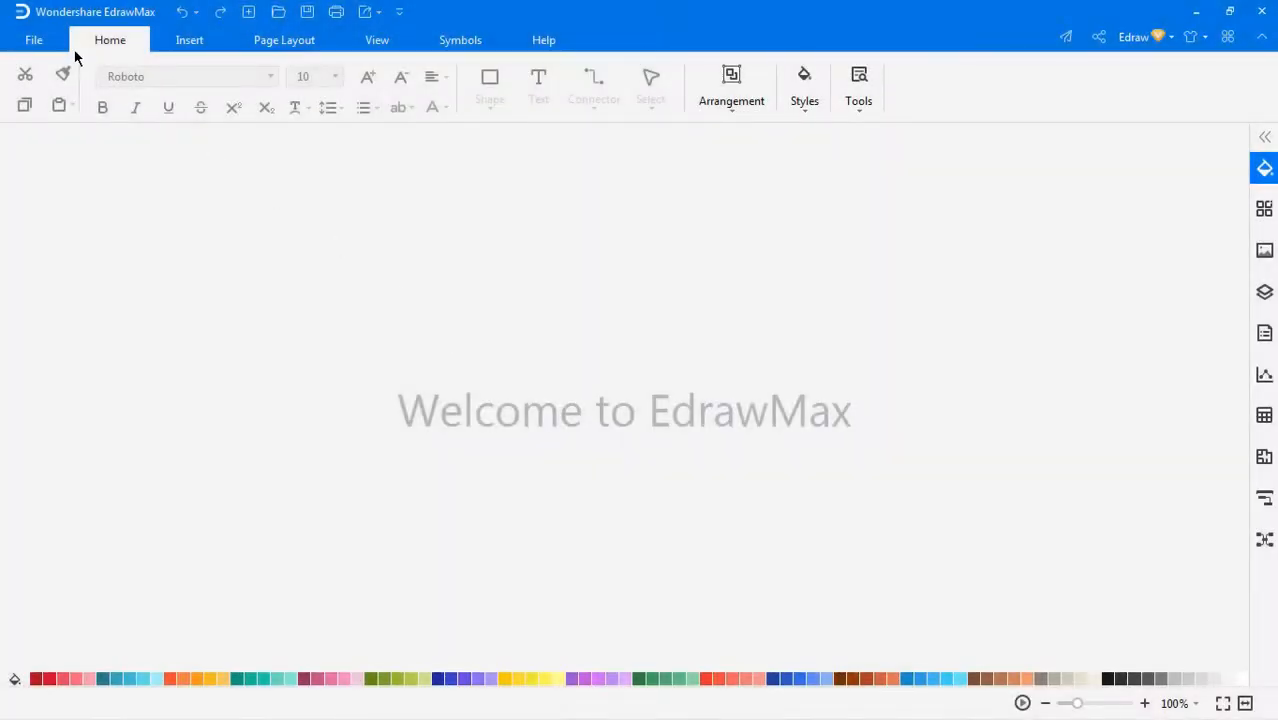
Create three new blank drawings, Drawing10, Drawing11 and Drawing12, via File > New, the toolbar and Ctrl+N
left_click(34, 40)
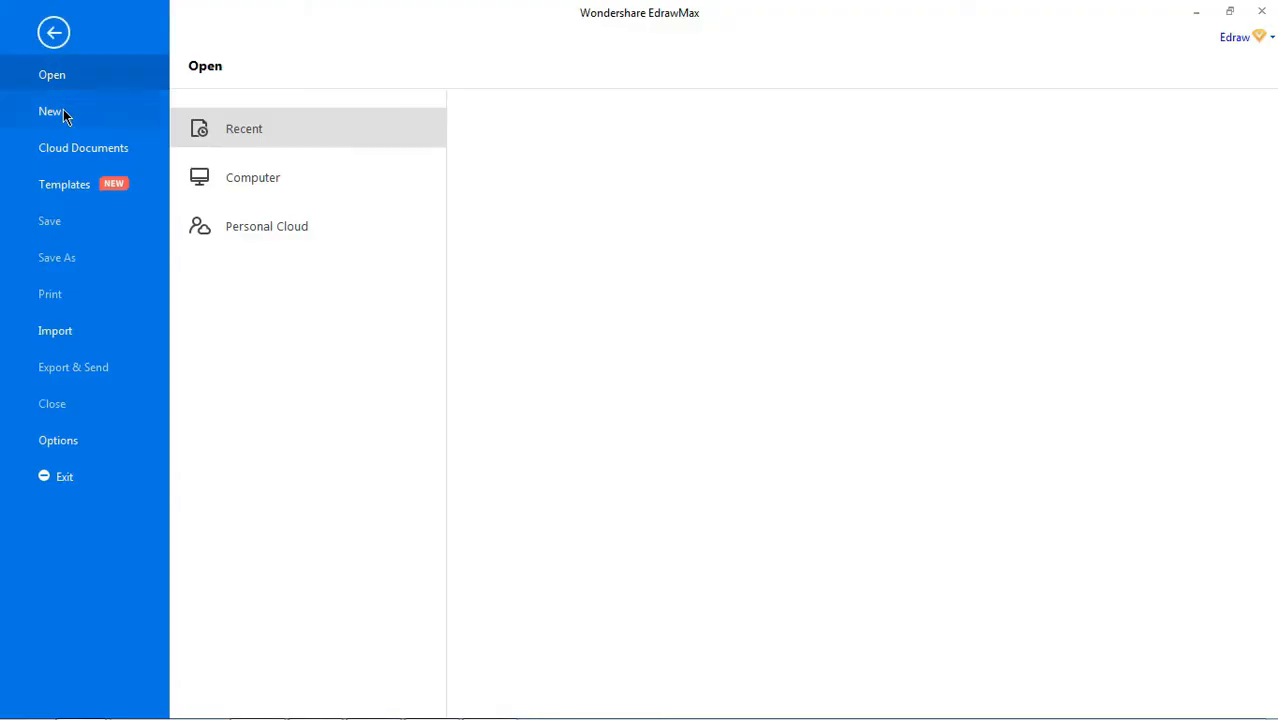
left_click(50, 111)
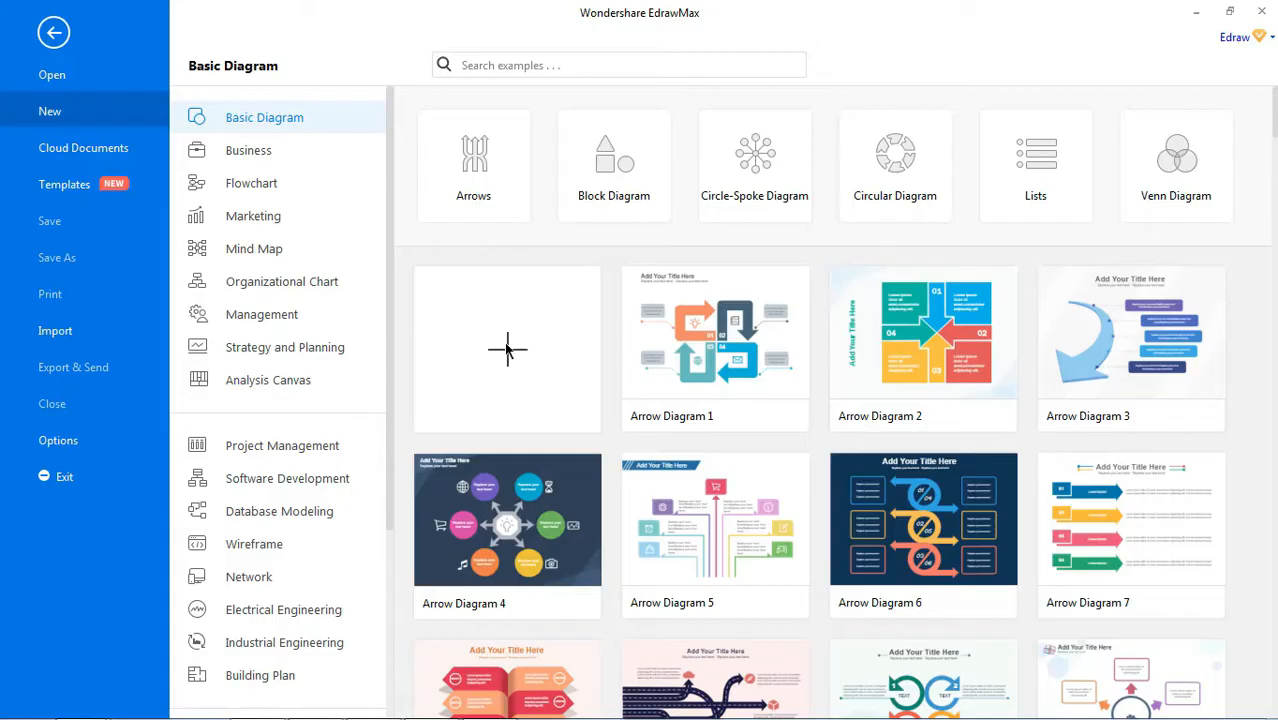
left_click(507, 349)
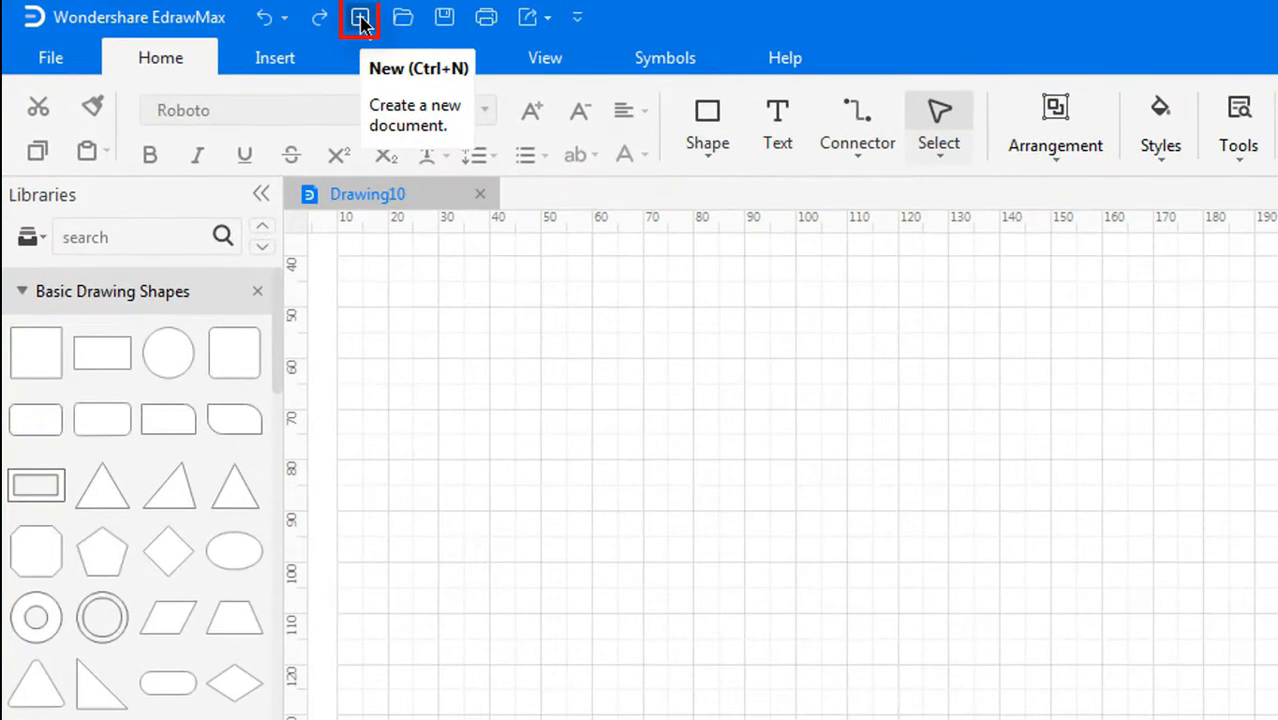
left_click(359, 17)
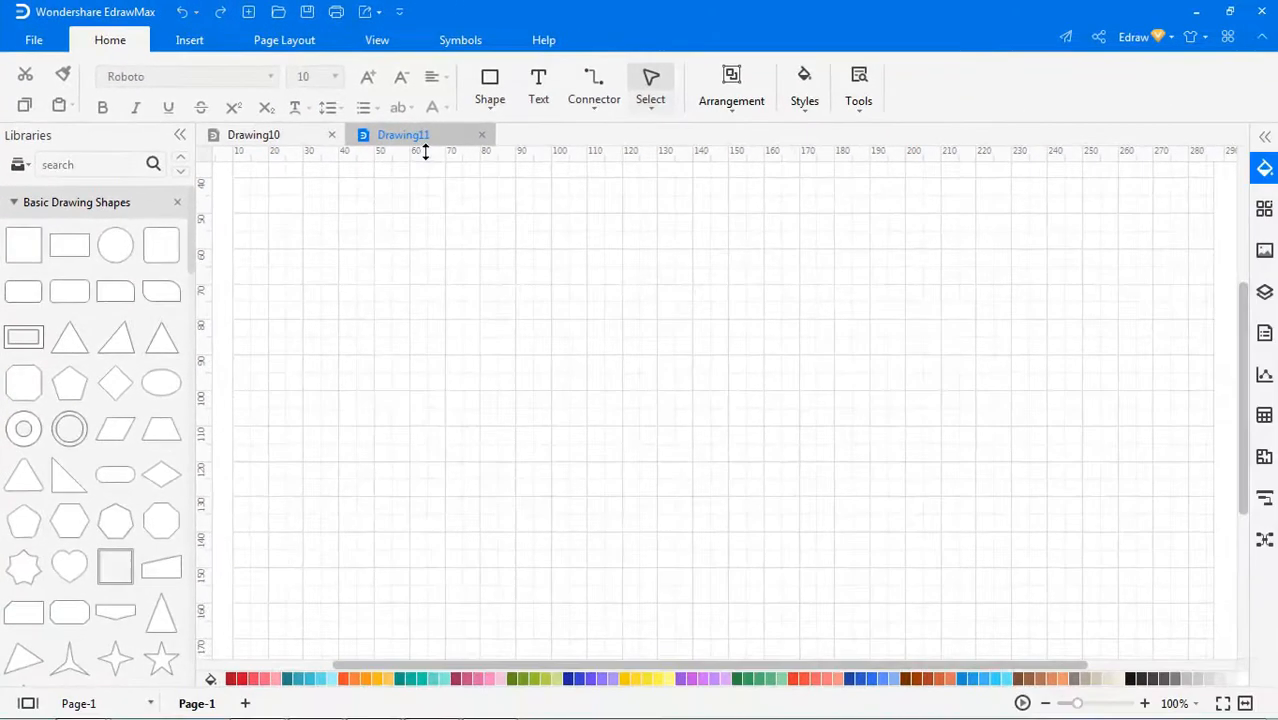
key("ctrl+n")
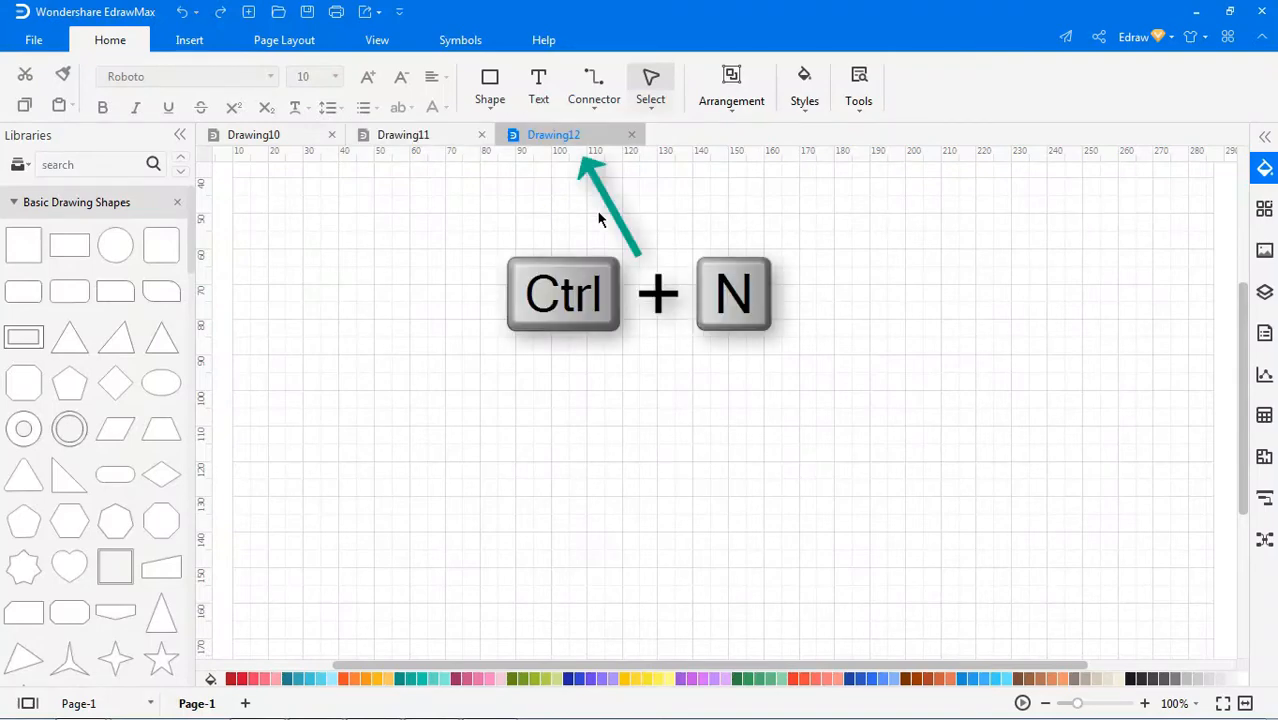
mouse_move(595, 140)
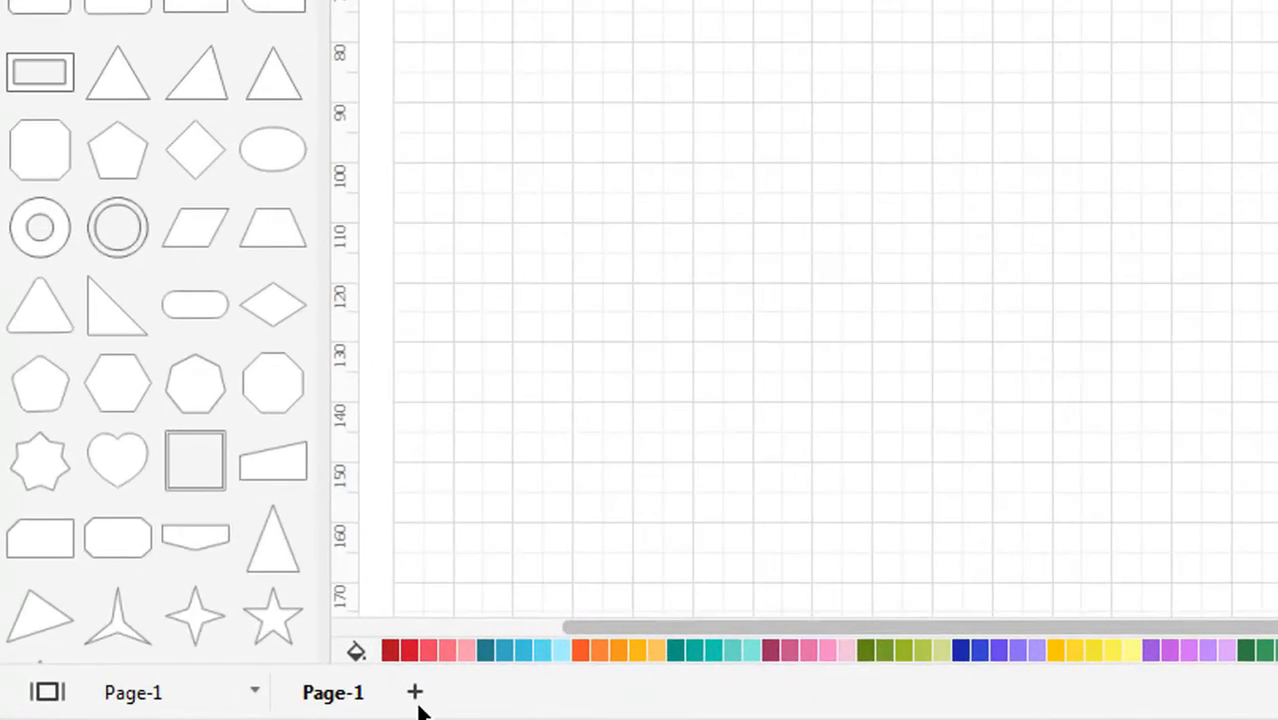
Add Page-2 and Page-3 to Drawing12
left_click(414, 692)
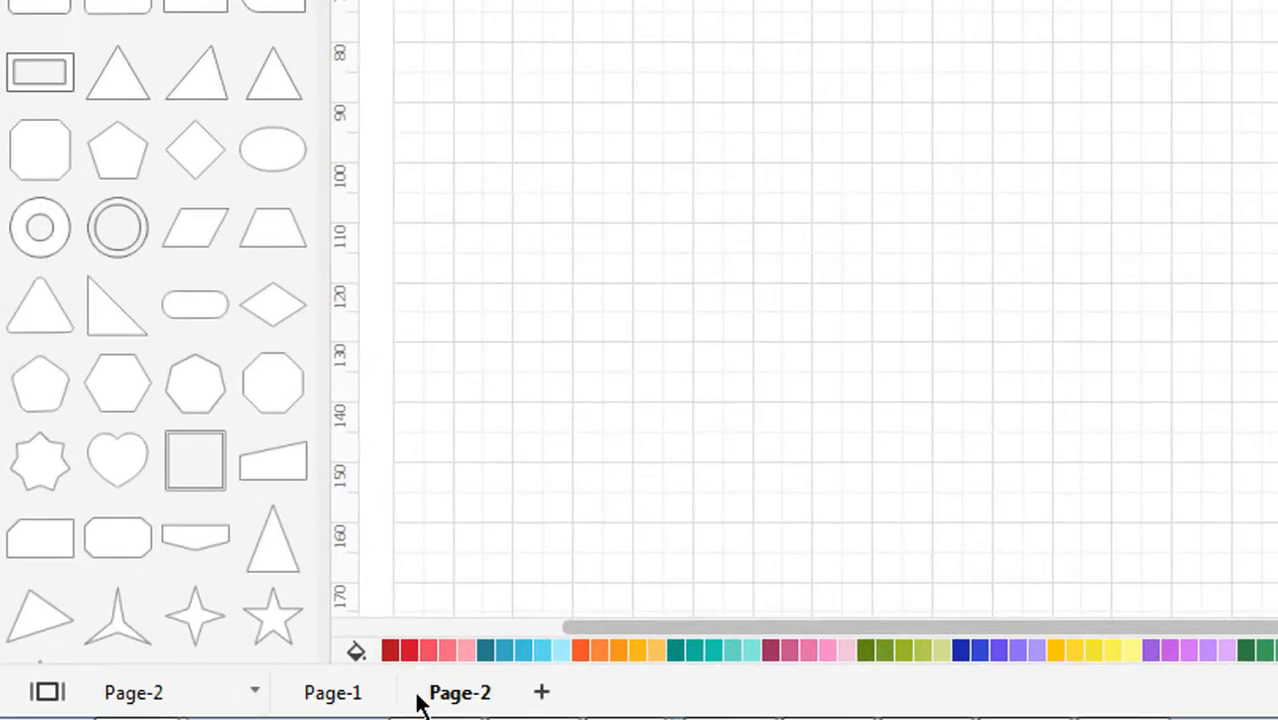
left_click(541, 692)
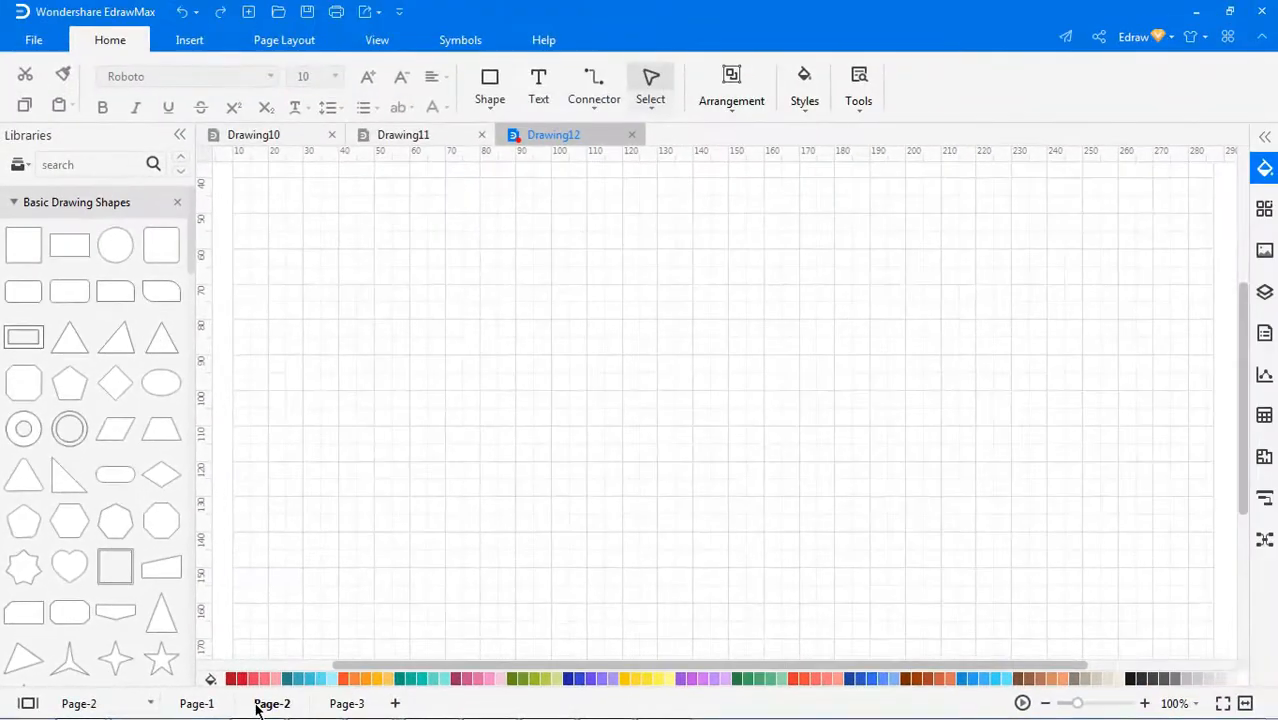
left_click(34, 40)
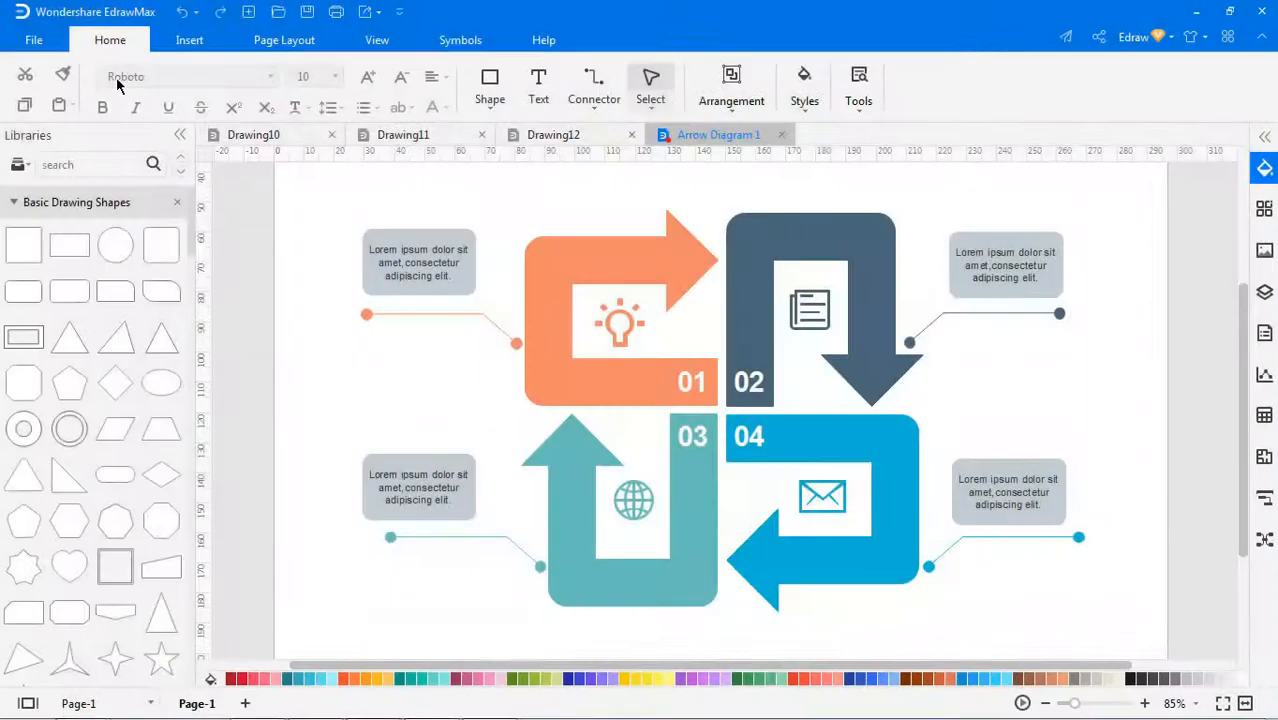
Go to the File options to start a new diagram from the Arrow Diagram 1 template
left_click(34, 40)
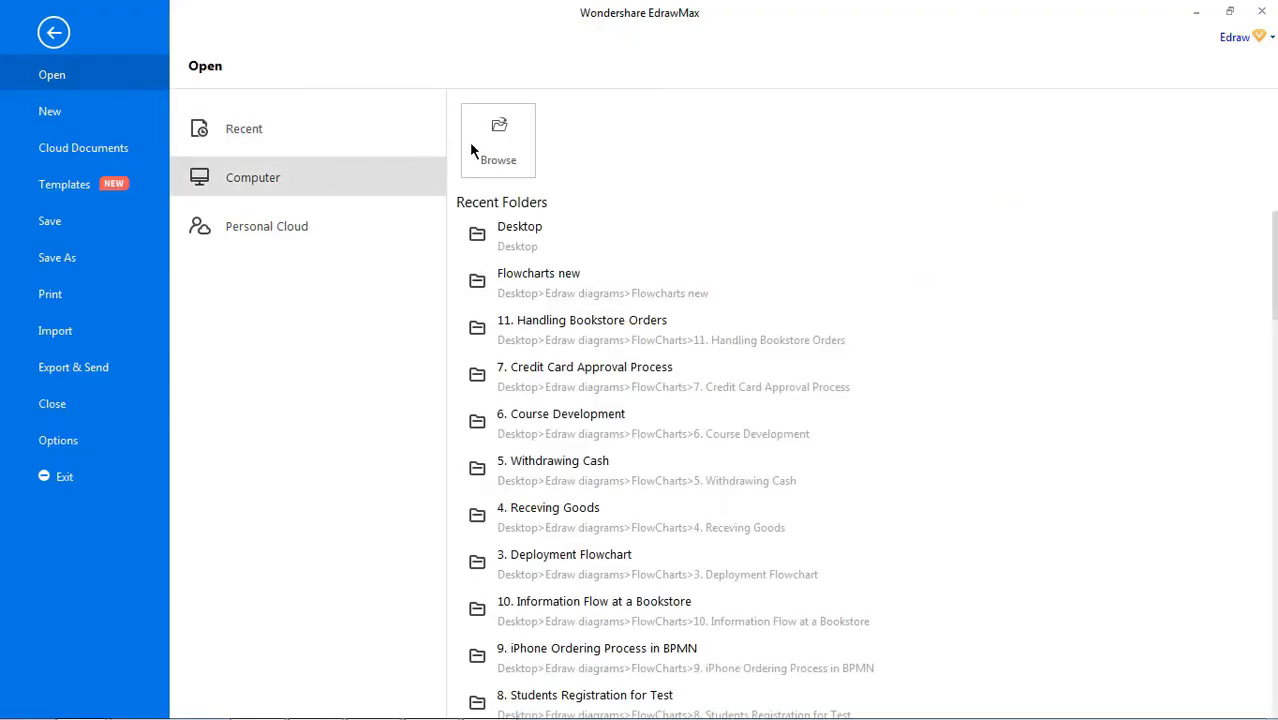
Browse the computer and open the Arrow Diagram file from the Desktop as the only document
left_click(498, 140)
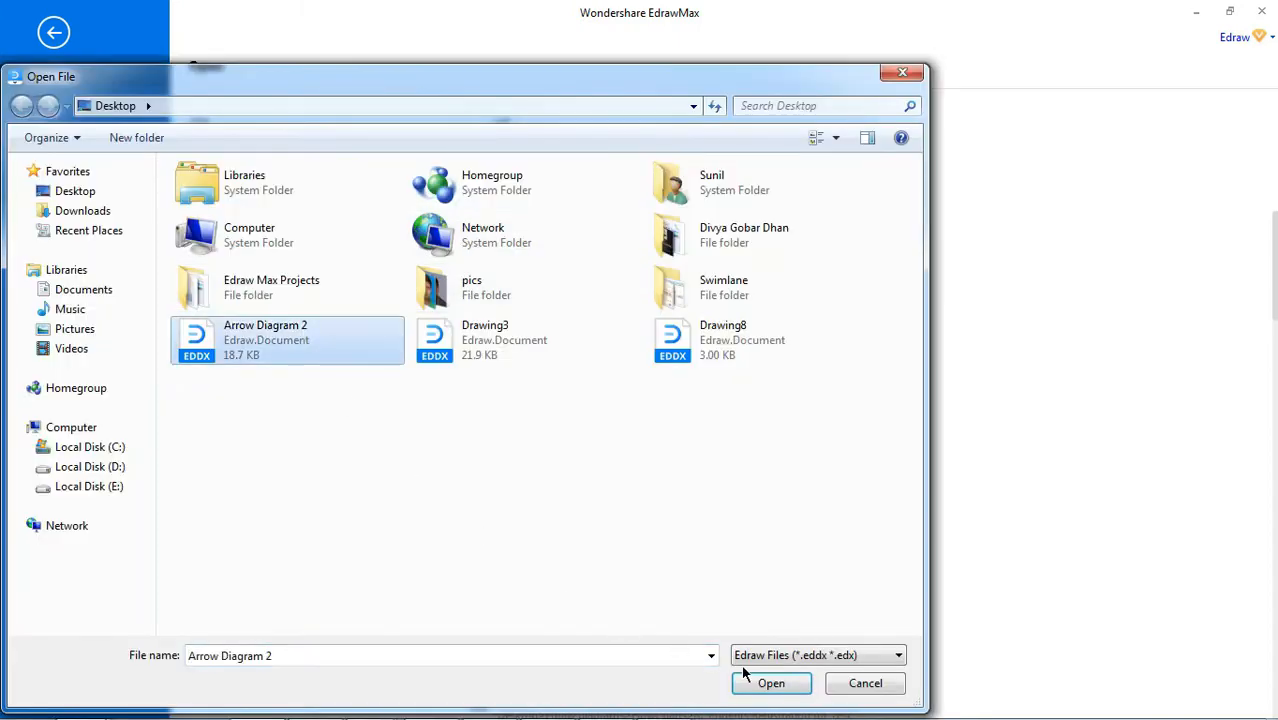
left_click(771, 683)
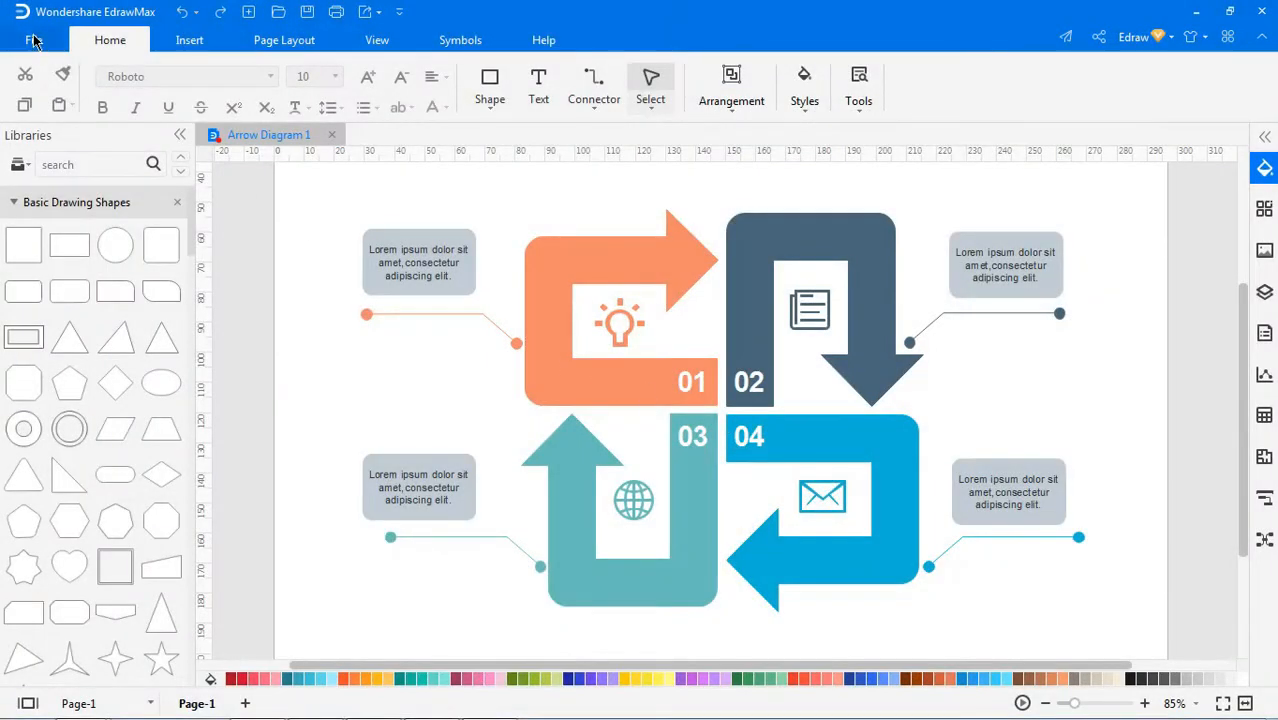
Save Arrow Diagram 1 to the Desktop via Save As, keeping its name
left_click(35, 40)
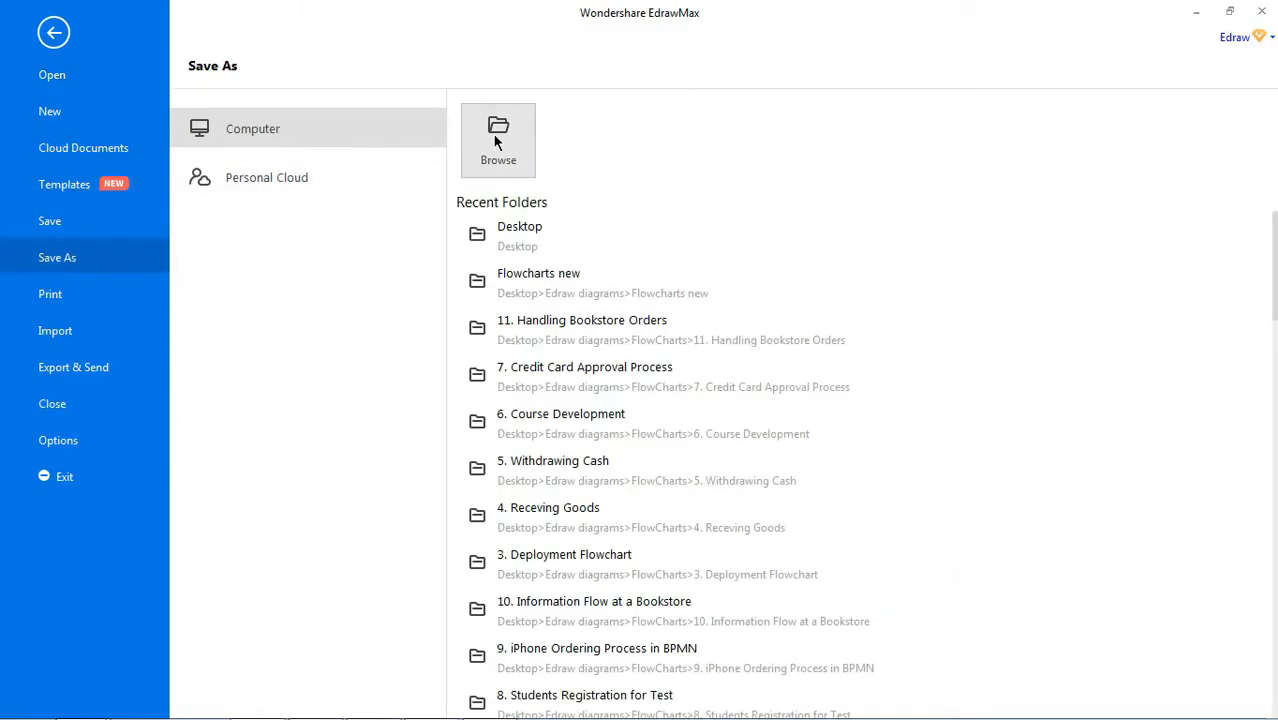
left_click(498, 140)
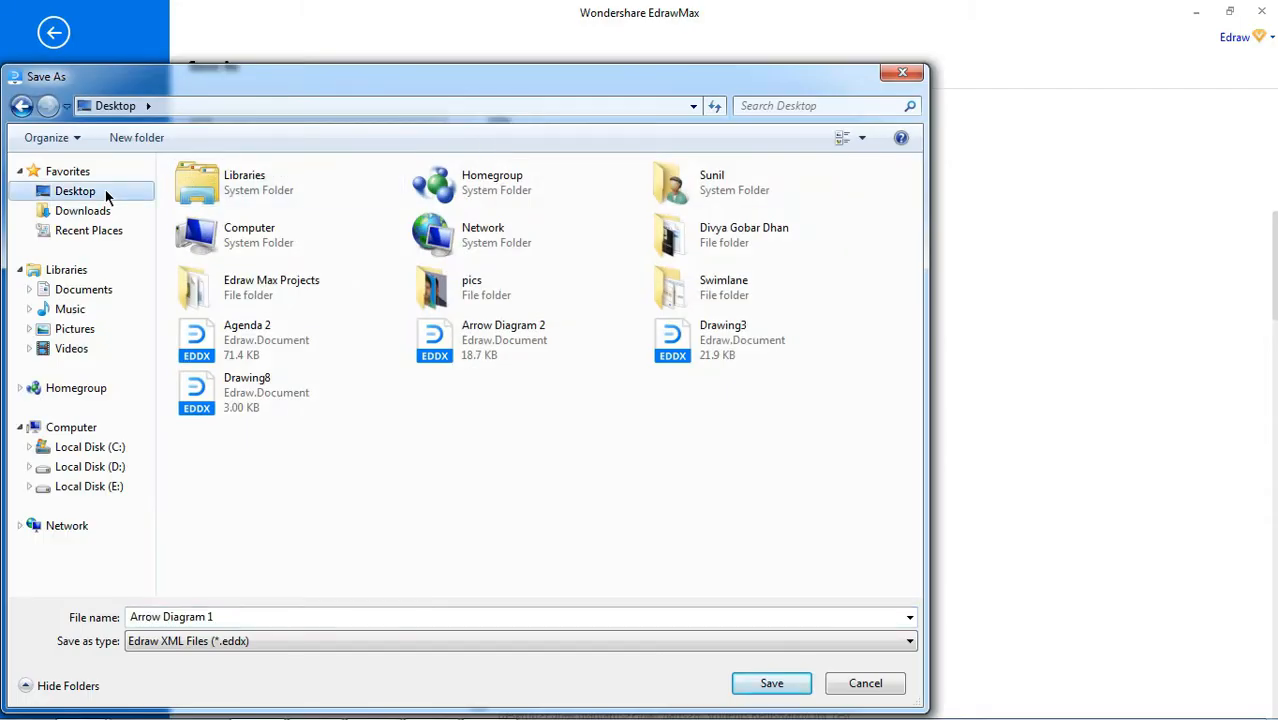
left_click(771, 683)
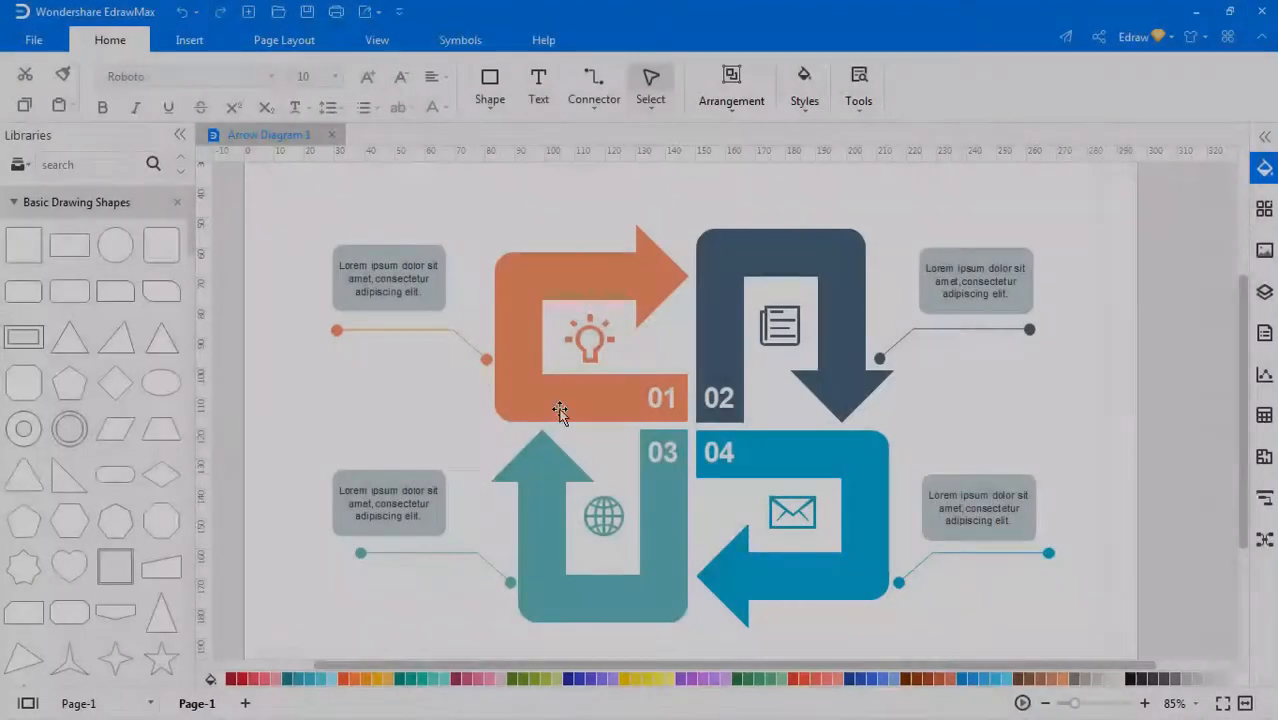
Save the diagram to the Personal Cloud under the new name 'Arrow'
left_click(33, 40)
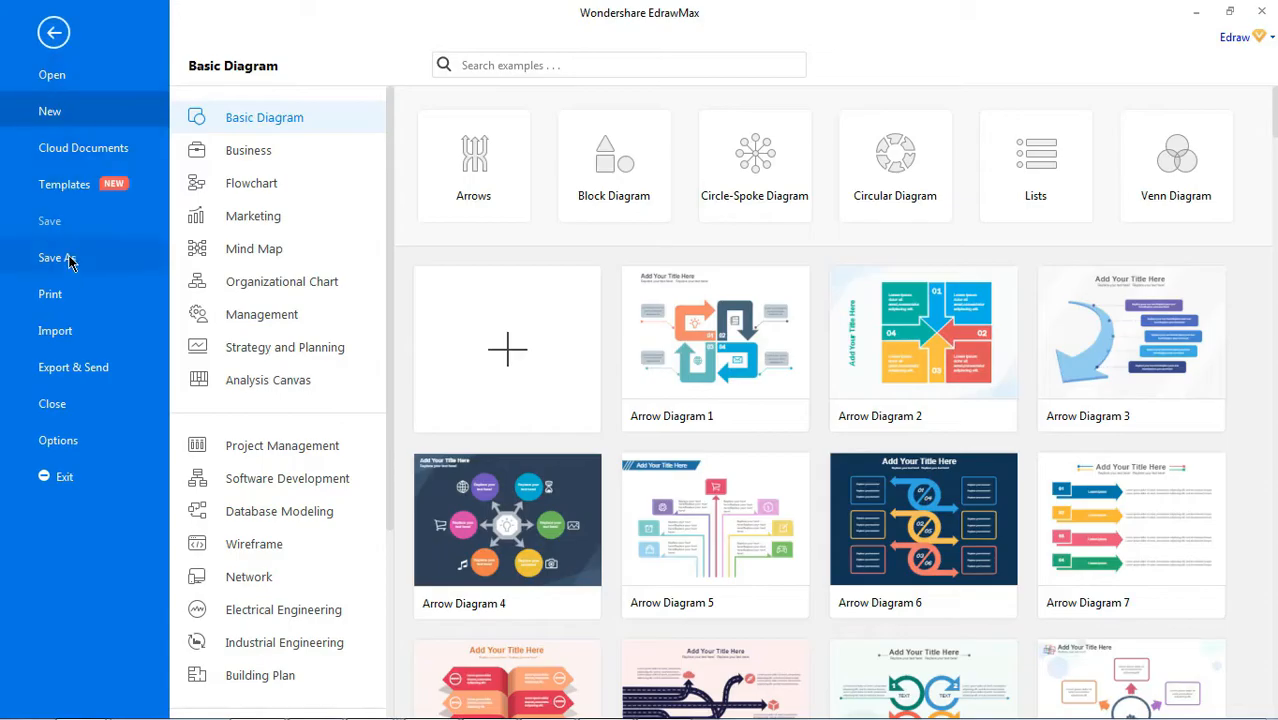
left_click(56, 257)
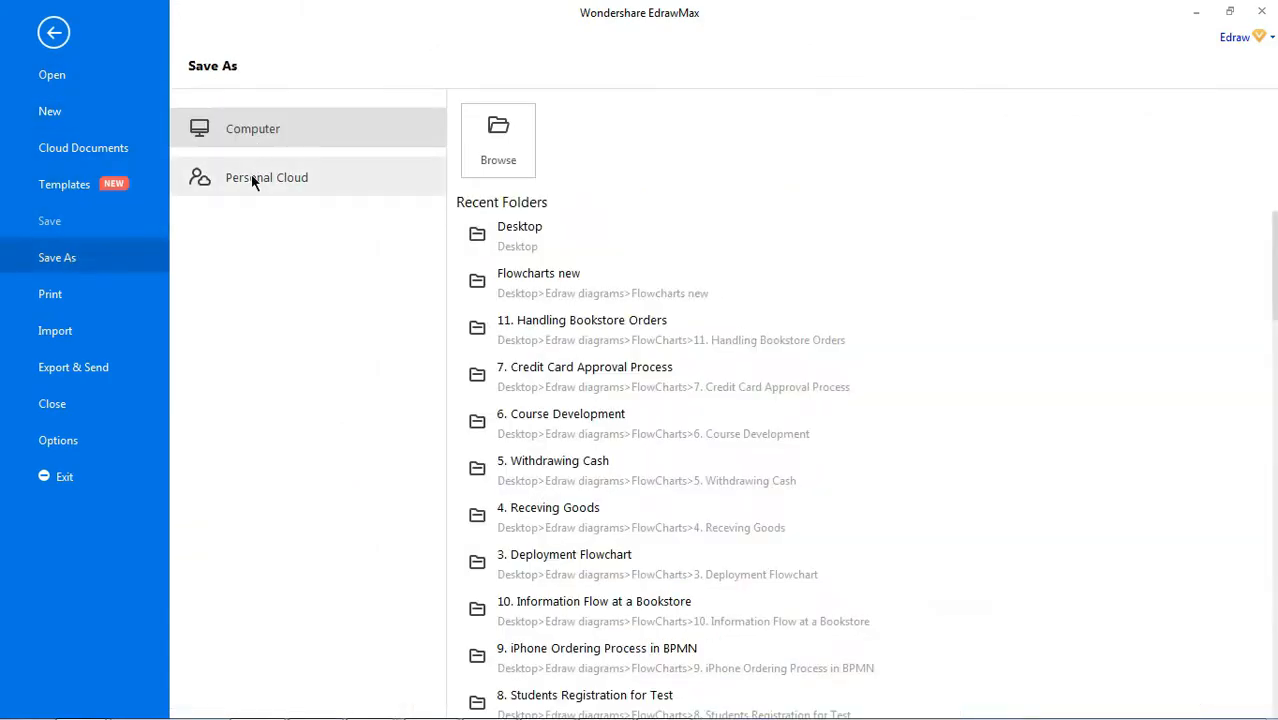
left_click(266, 177)
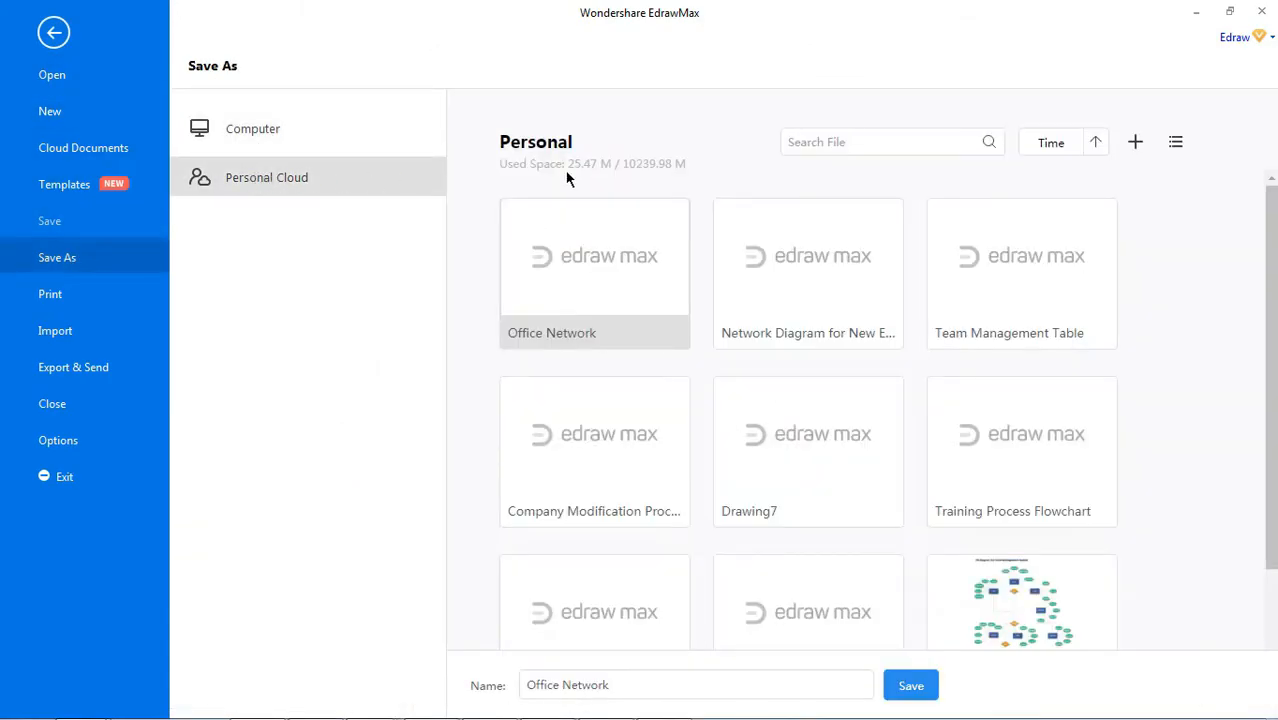
mouse_move(607, 438)
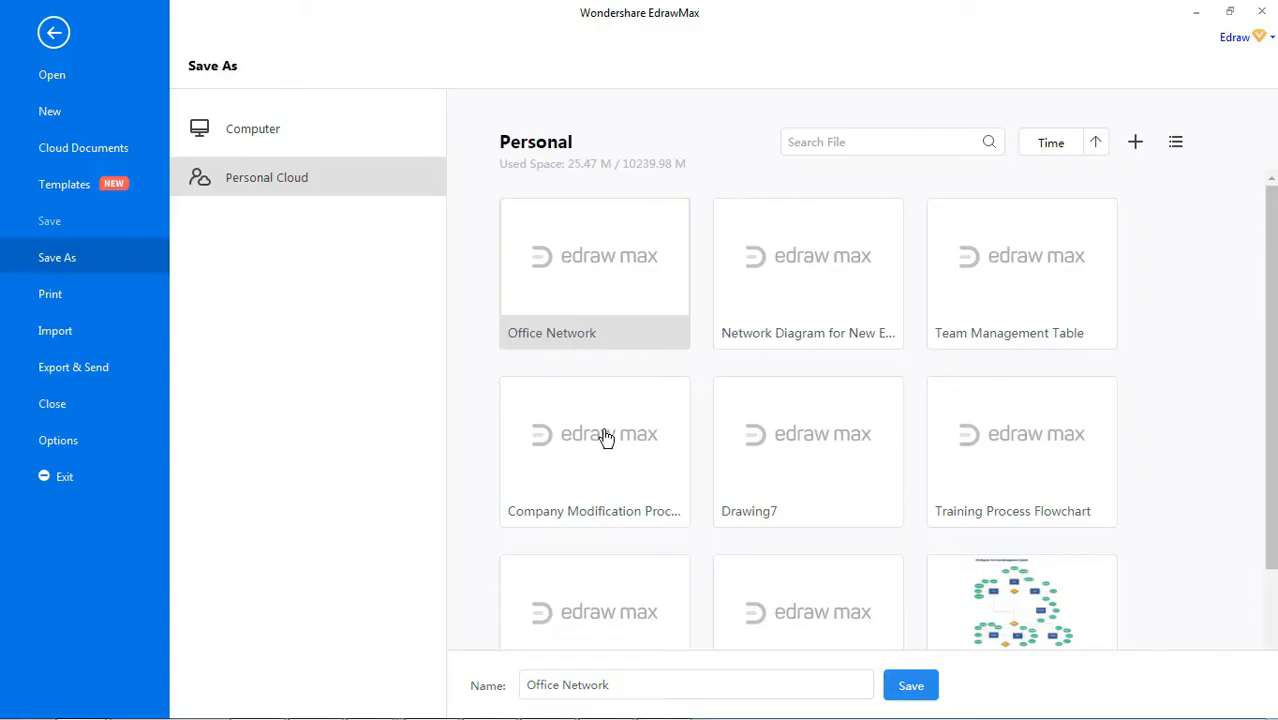
left_click(694, 685)
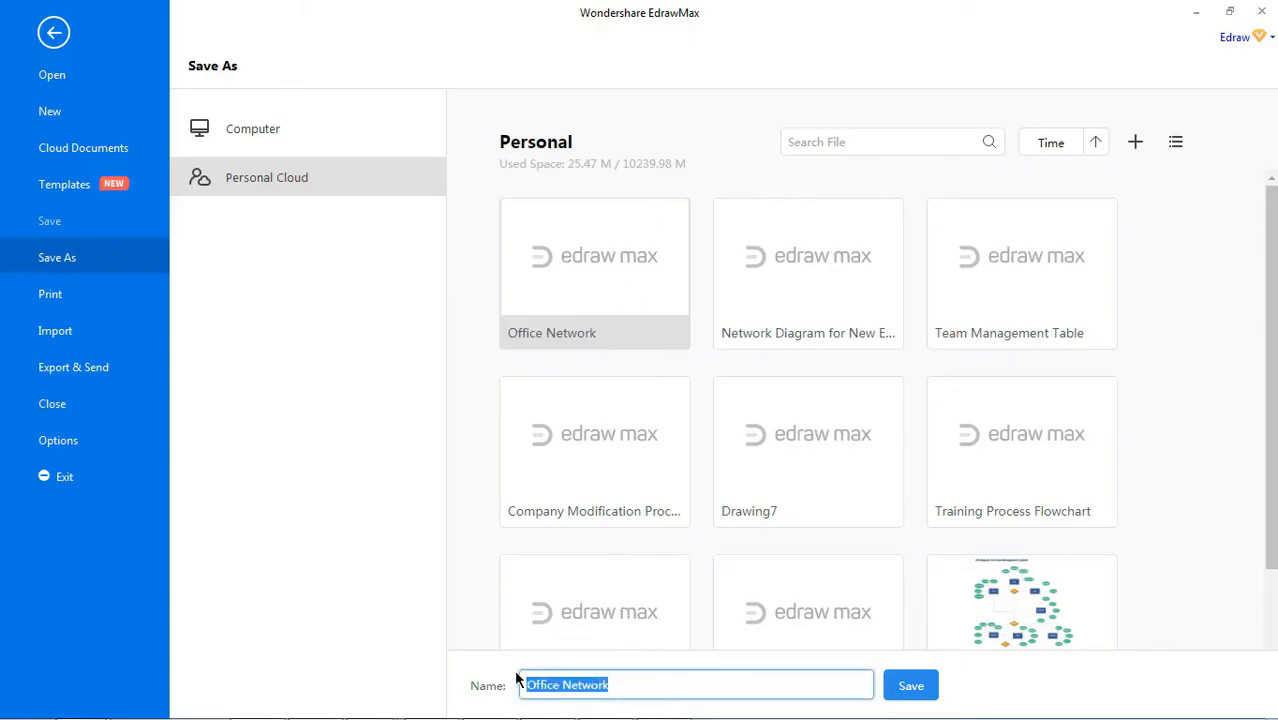
type("Arrow")
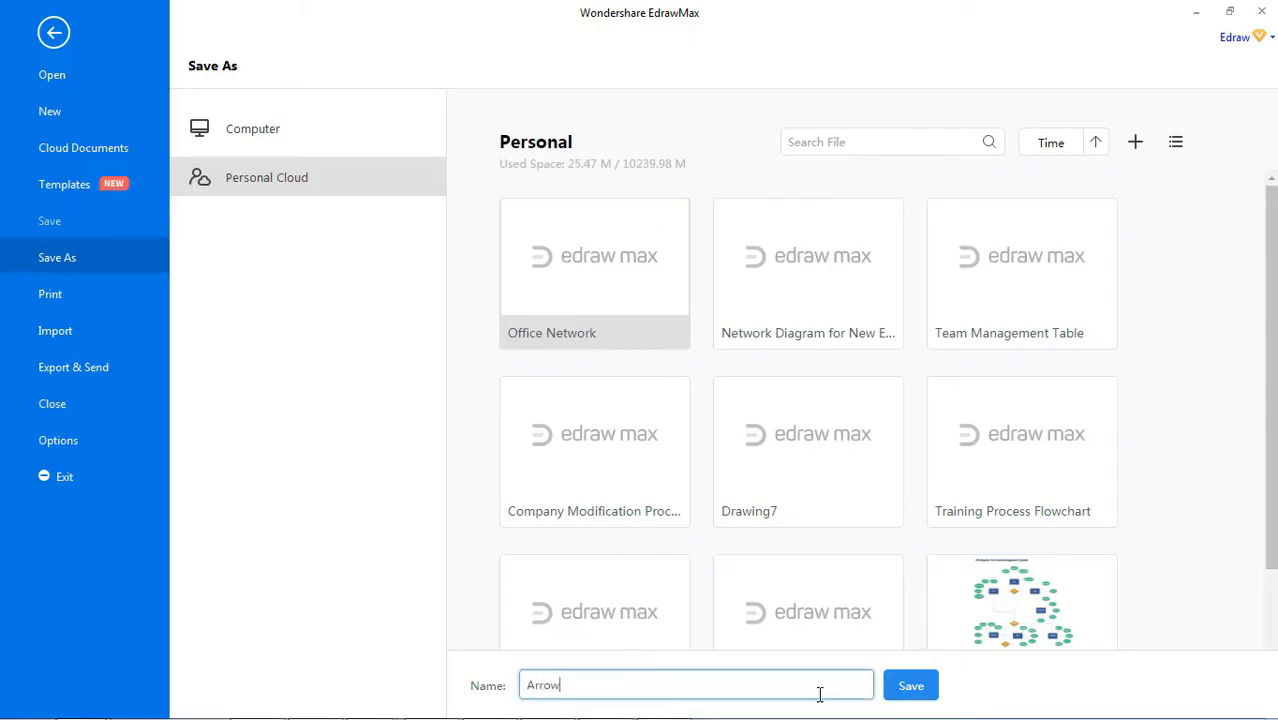
left_click(910, 685)
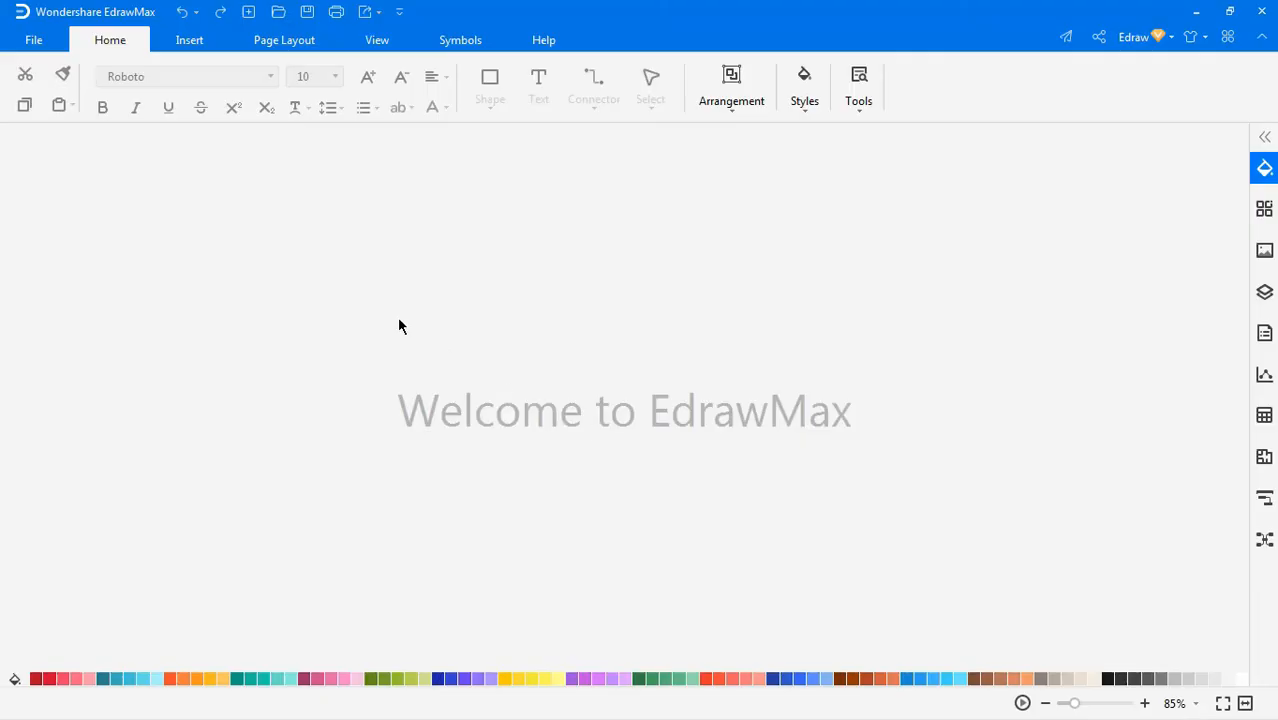
Import the Visio file Hiring Process Flowchart.vsdx as an editable flowchart drawing
left_click(33, 39)
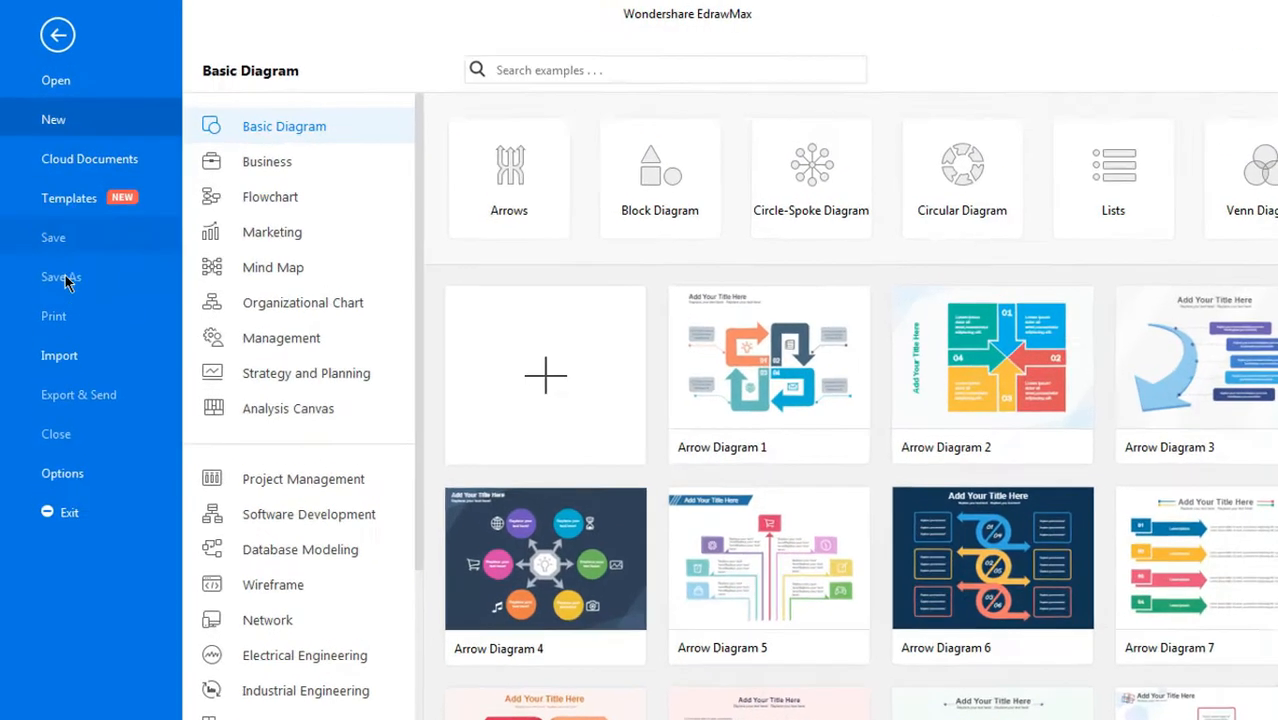
left_click(59, 355)
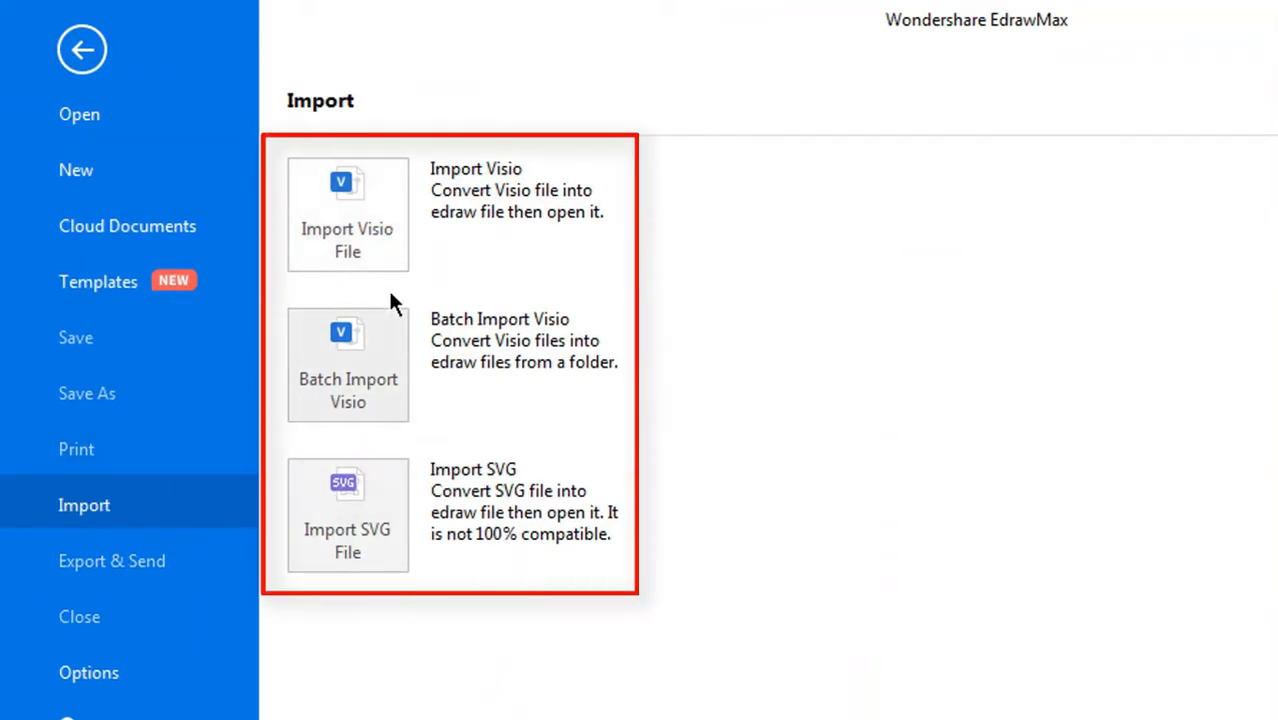
left_click(347, 215)
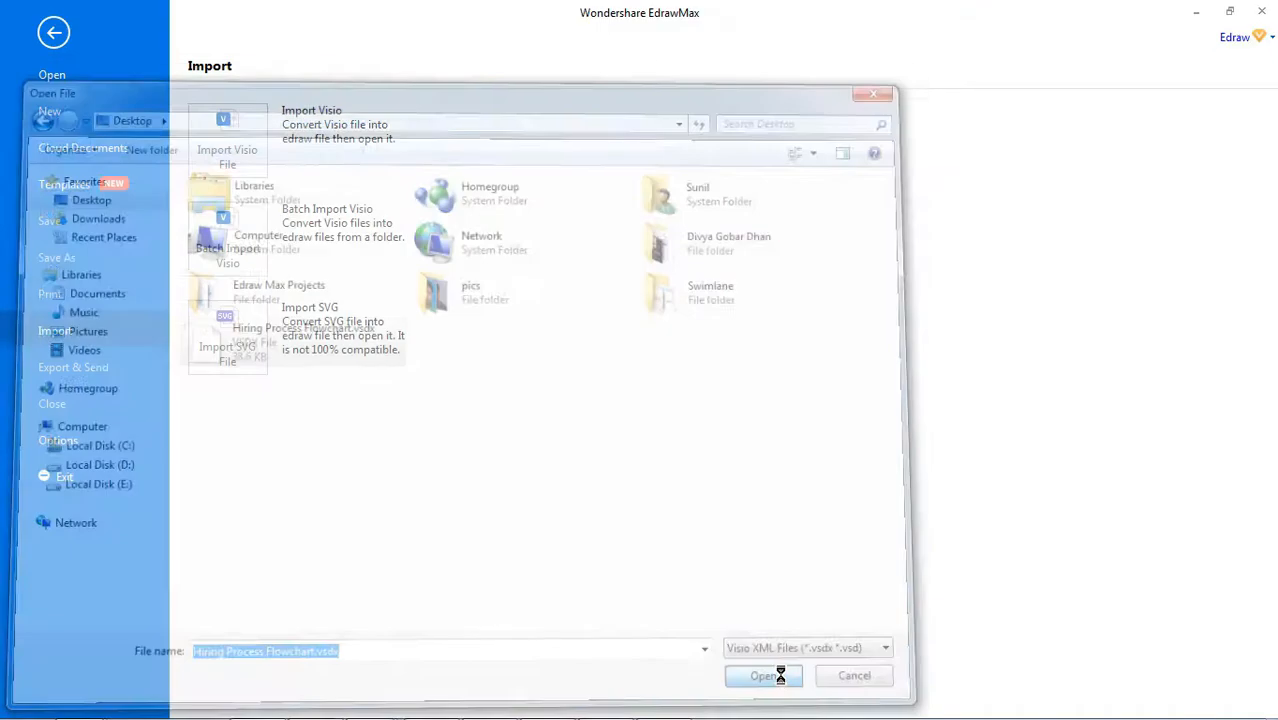
left_click(763, 675)
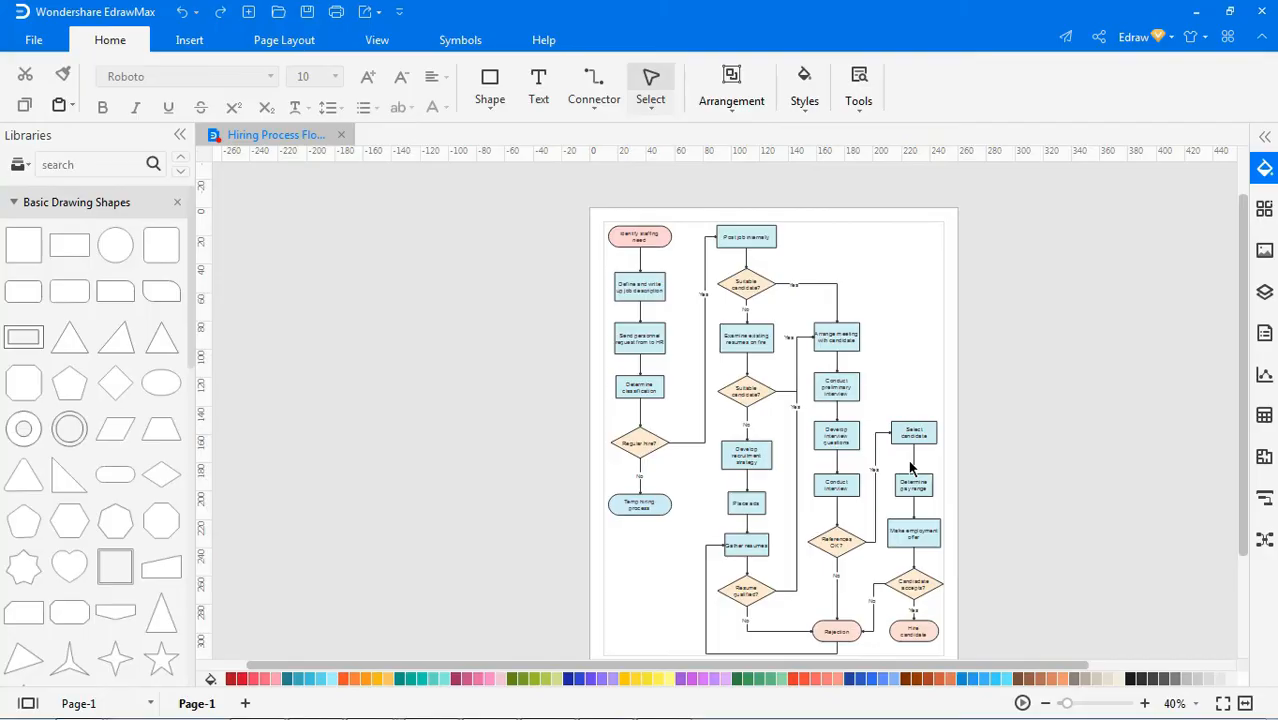
left_click(33, 40)
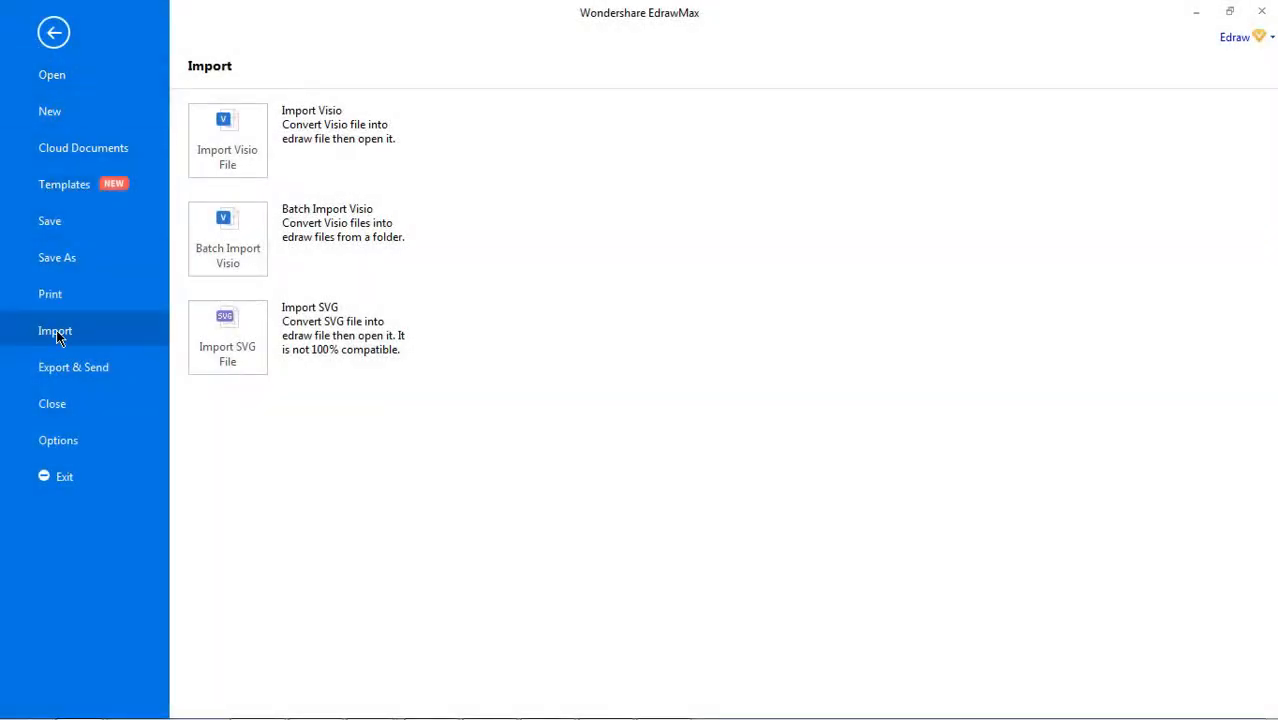
mouse_move(227, 337)
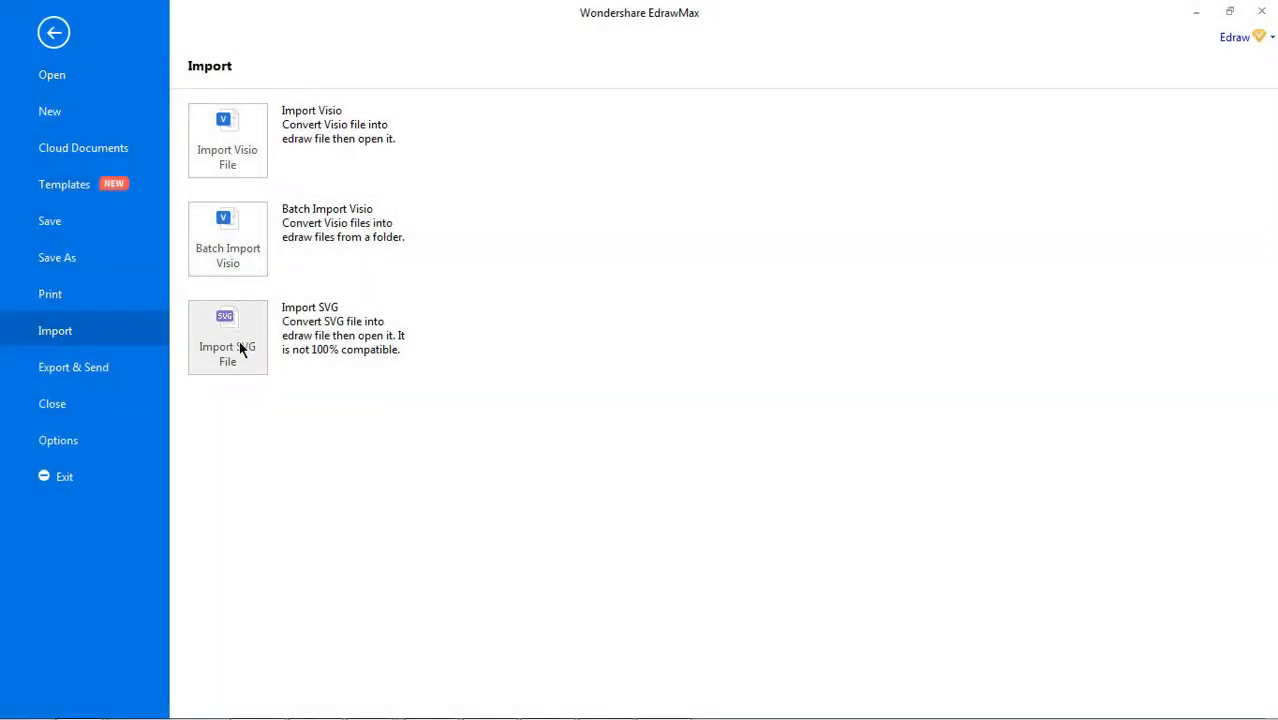
Import the Arrow Diagram 1 SVG file, replacing the hiring flowchart
left_click(227, 338)
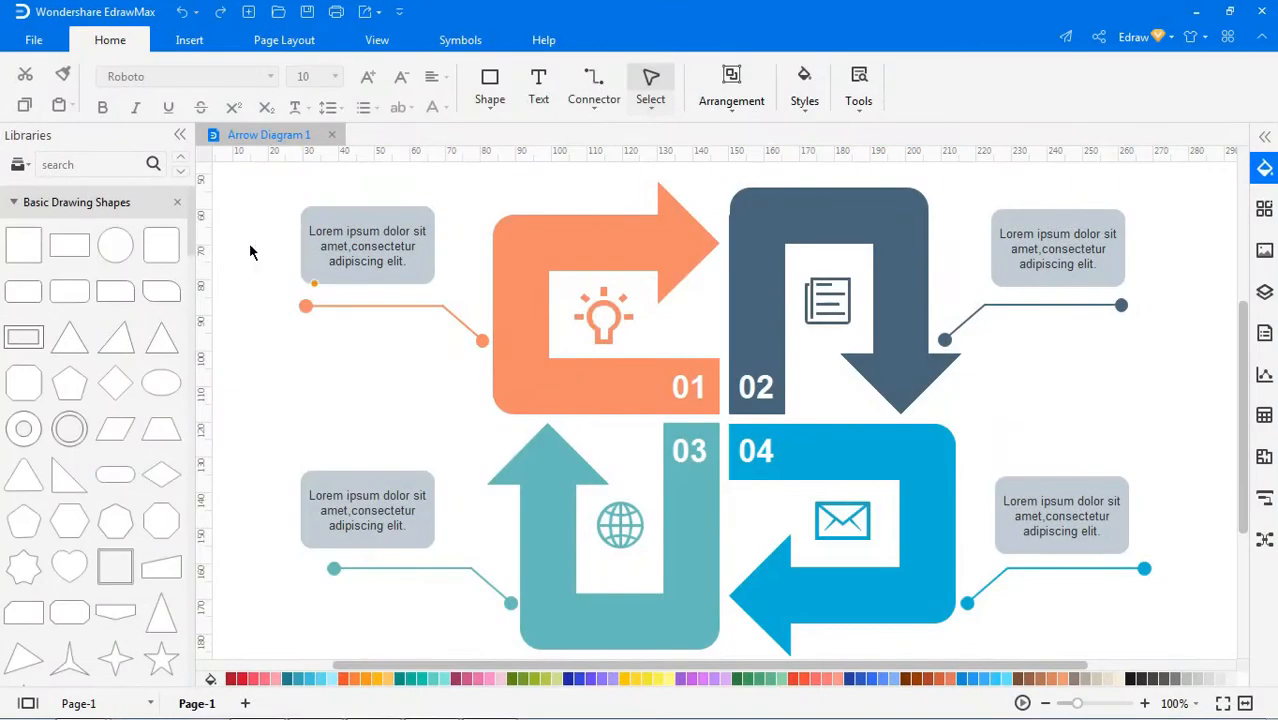
Export Arrow Diagram 1 as a PNG image at original size named 'Arrow Diagram 1' on the Desktop
left_click(33, 40)
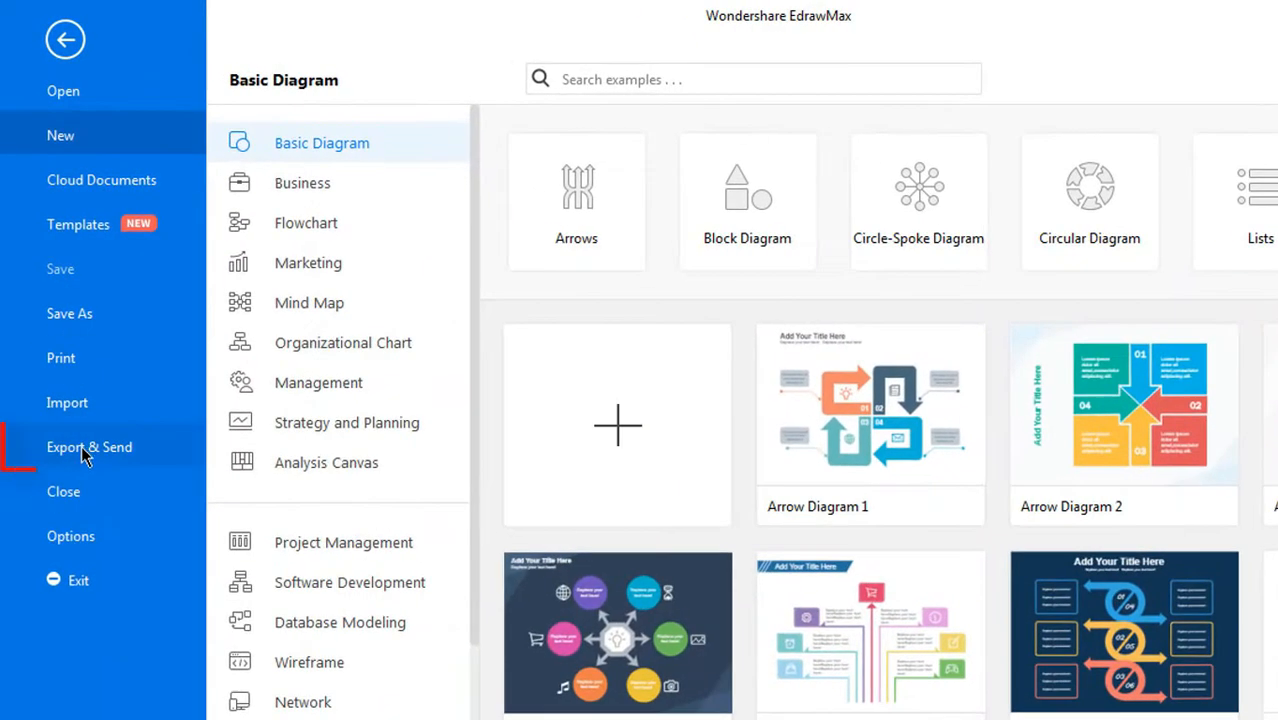
left_click(89, 447)
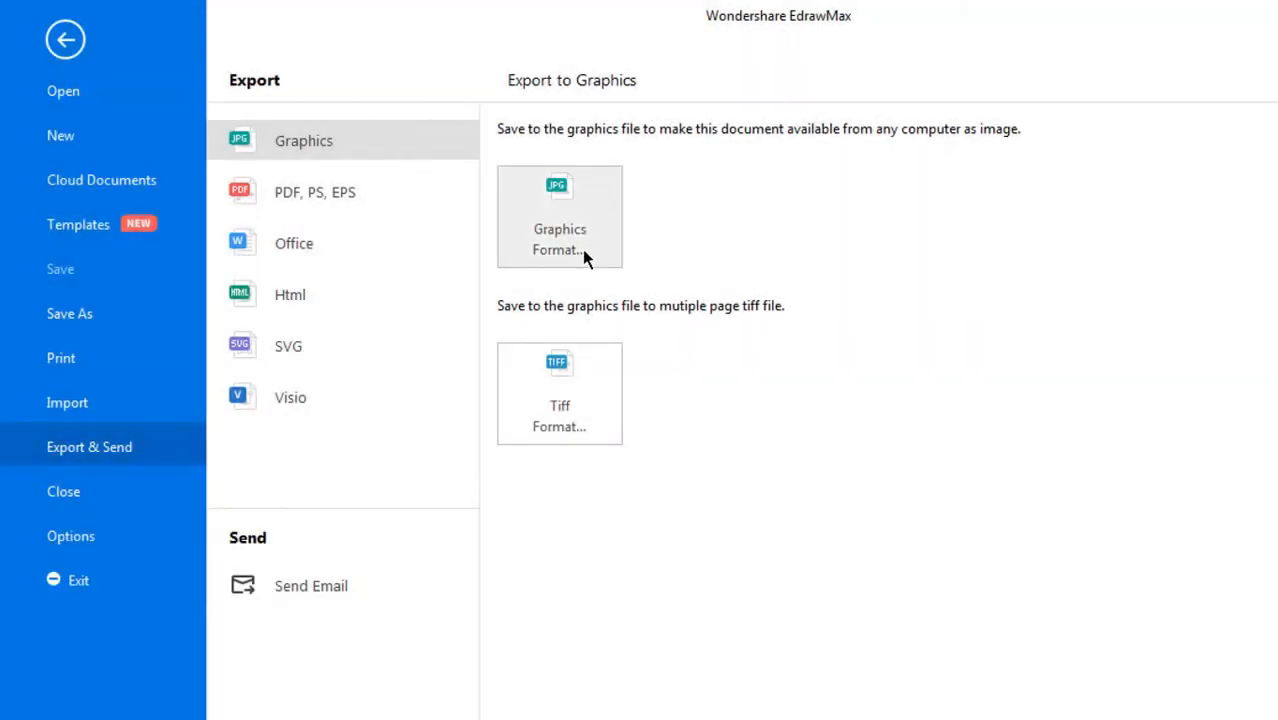
left_click(559, 216)
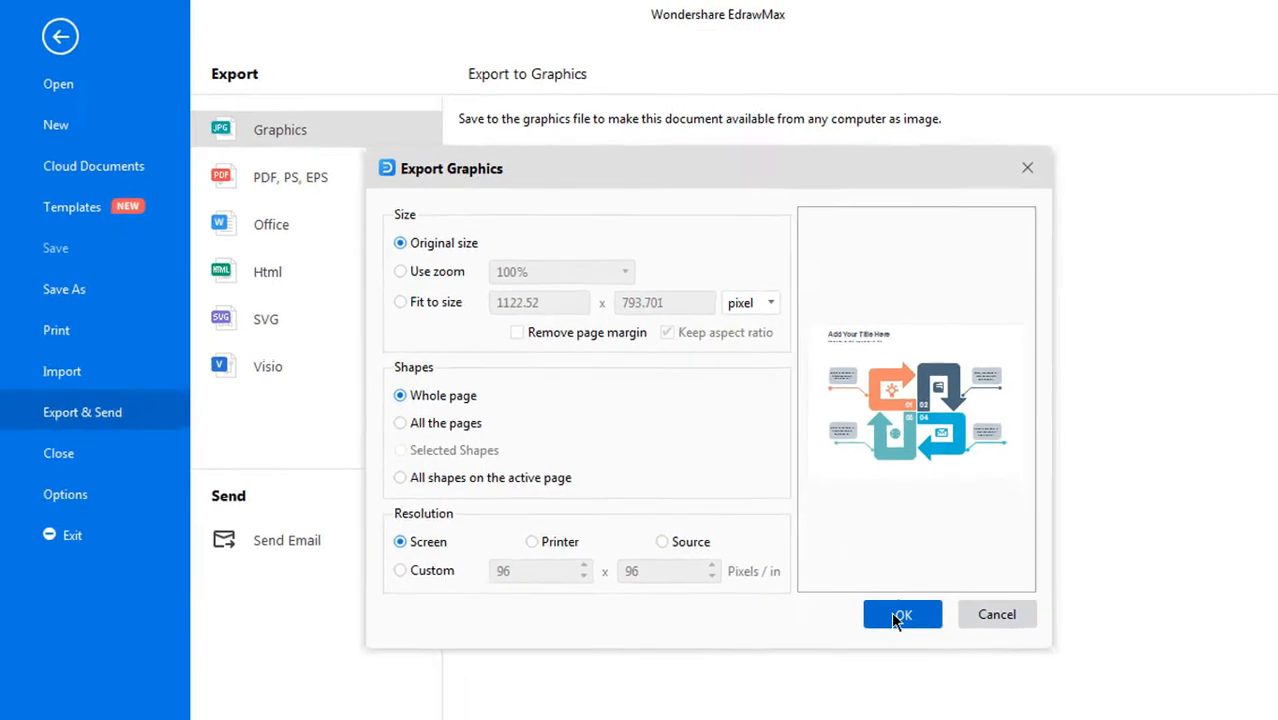
left_click(901, 614)
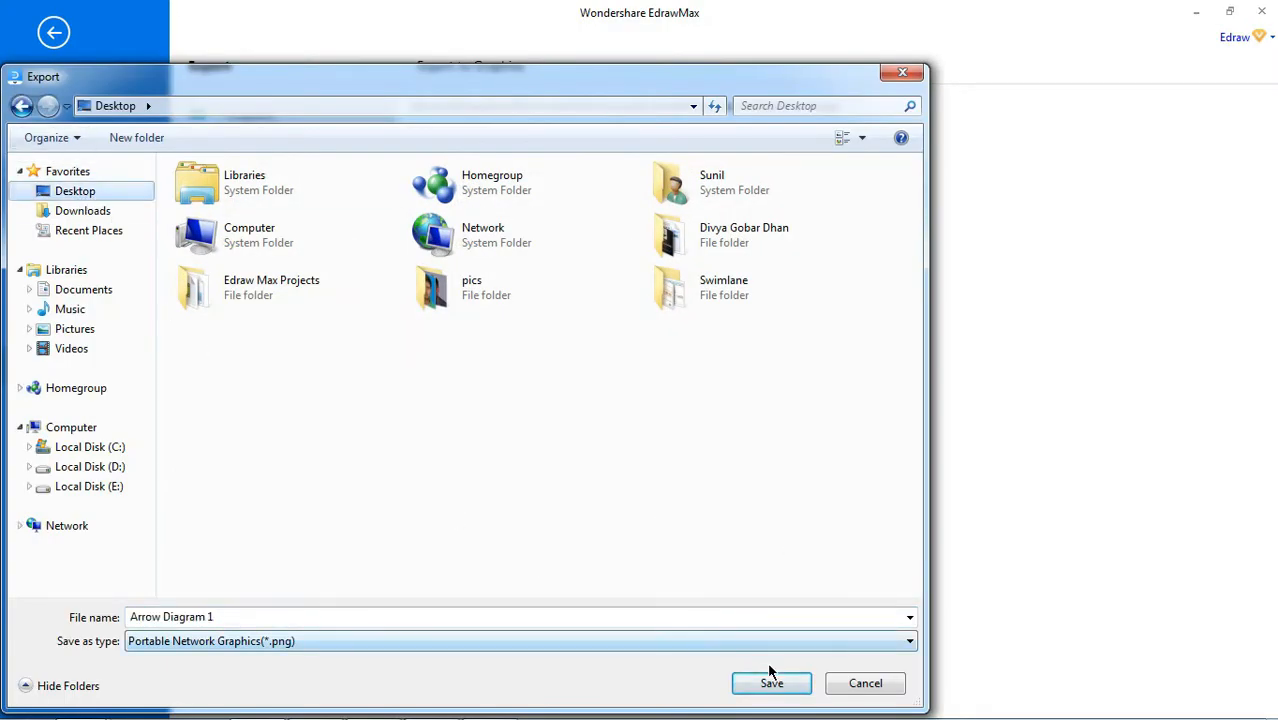
left_click(770, 683)
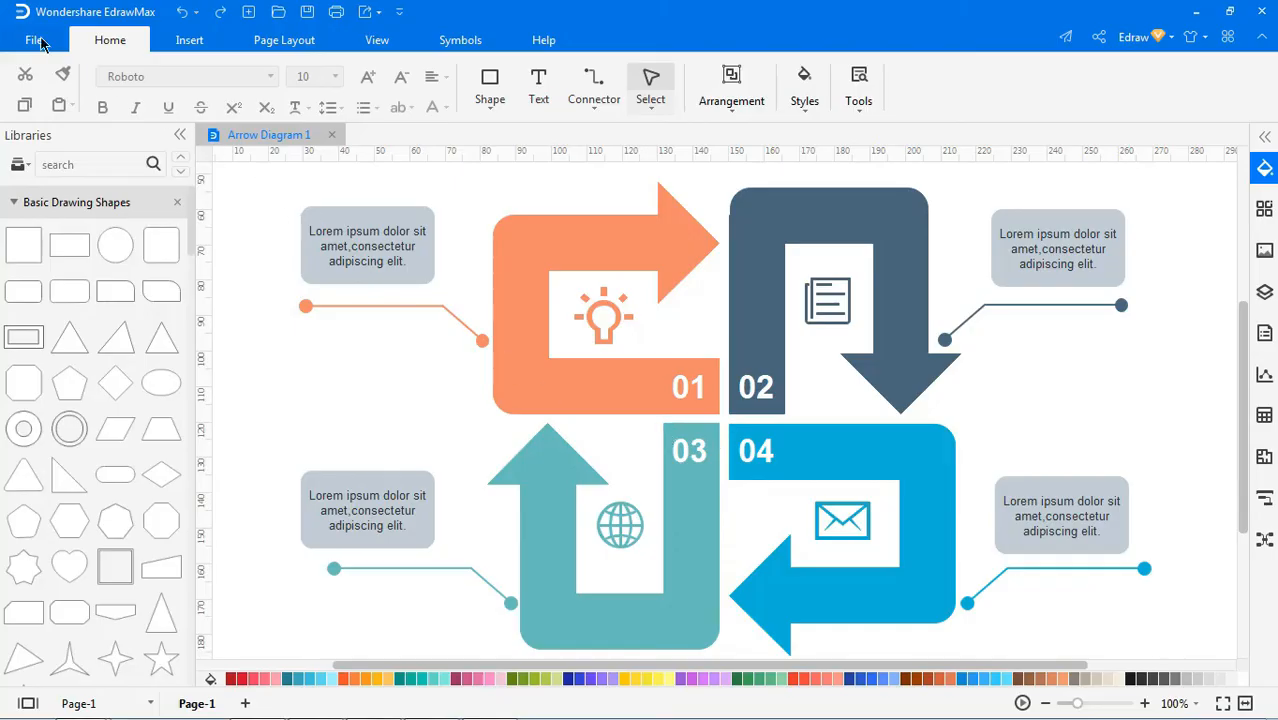
Export Arrow Diagram 1 as an Adobe PDF file to the Desktop
left_click(34, 40)
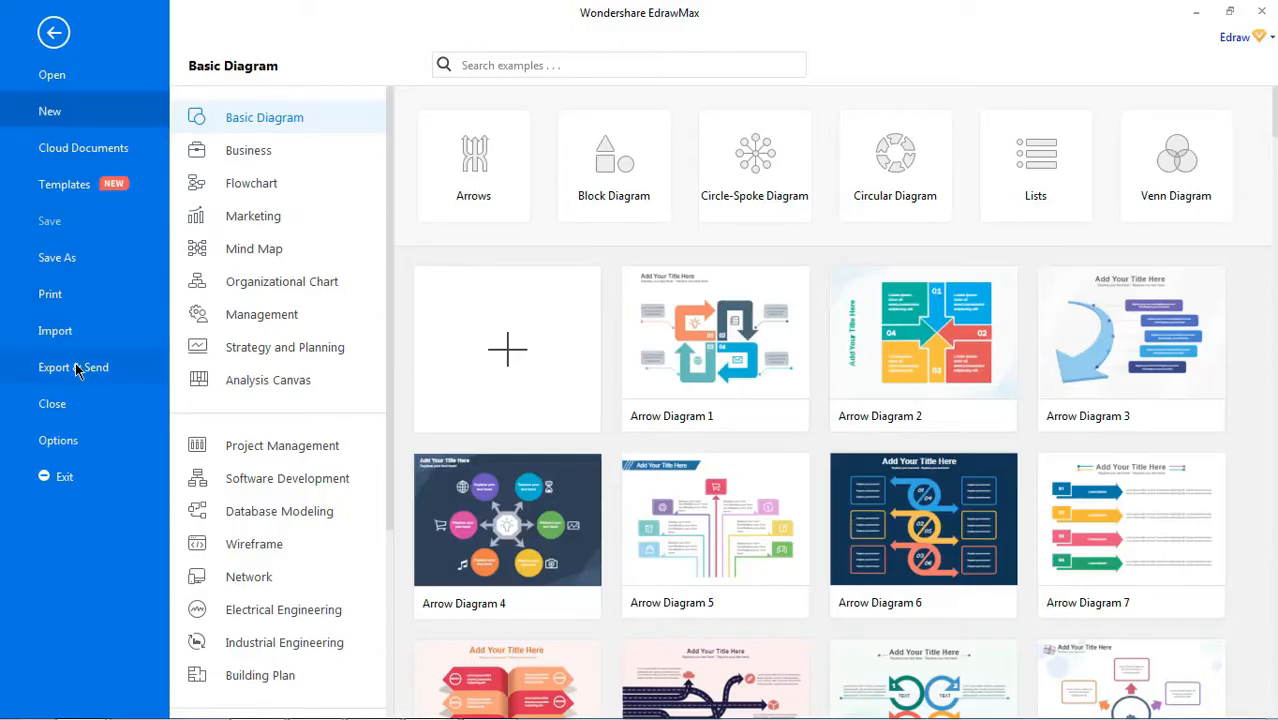
left_click(73, 367)
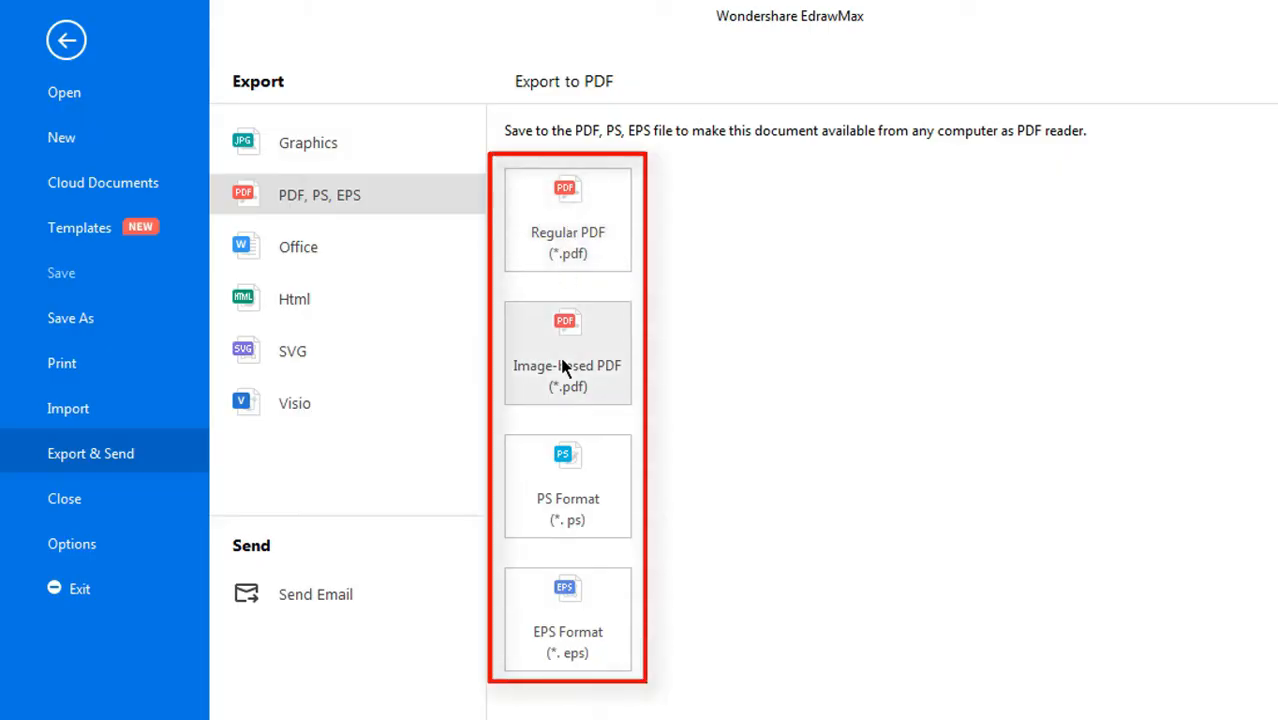
mouse_move(585, 540)
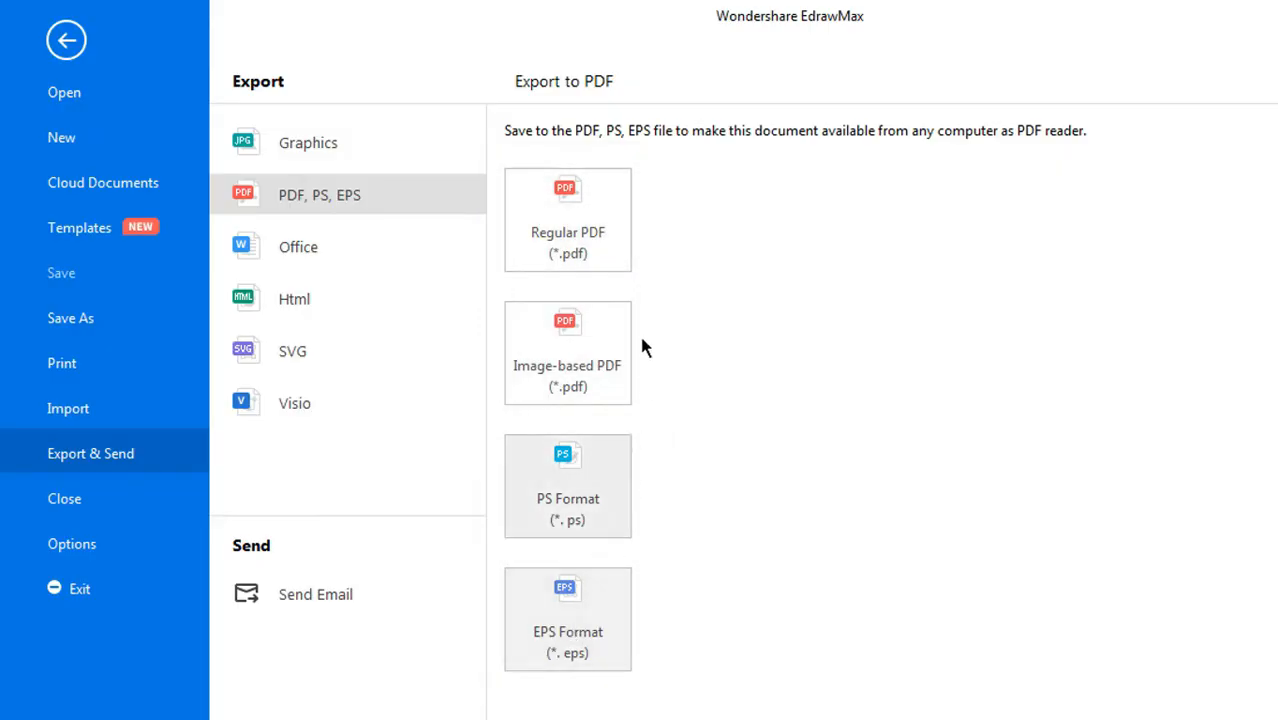
left_click(567, 220)
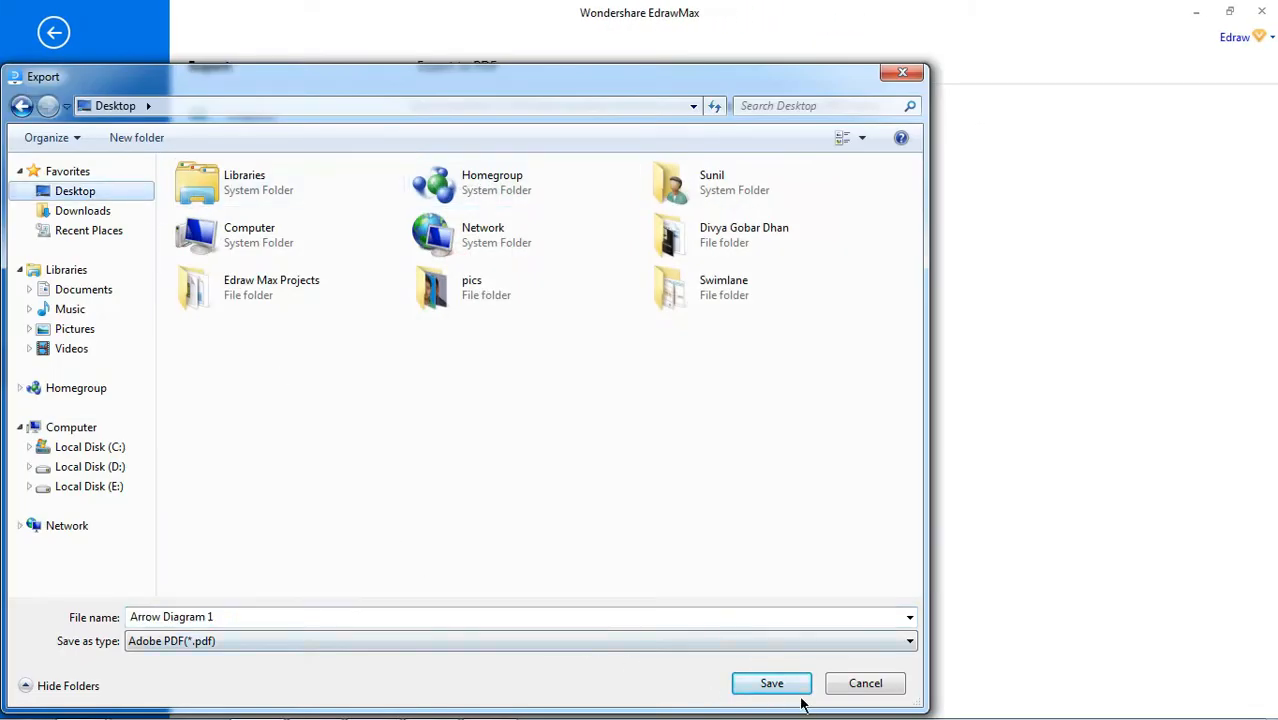
left_click(771, 683)
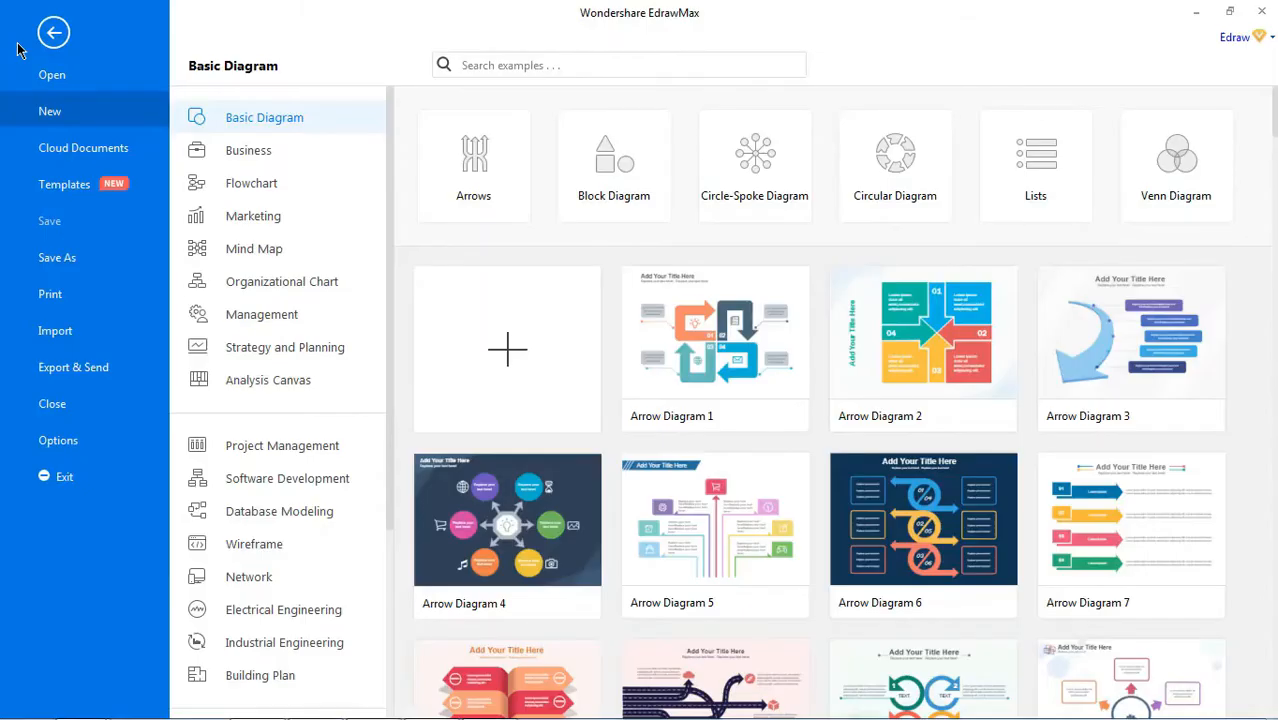
Export Arrow Diagram 1 as a PowerPoint (.pptx) file saved to the Desktop
left_click(73, 367)
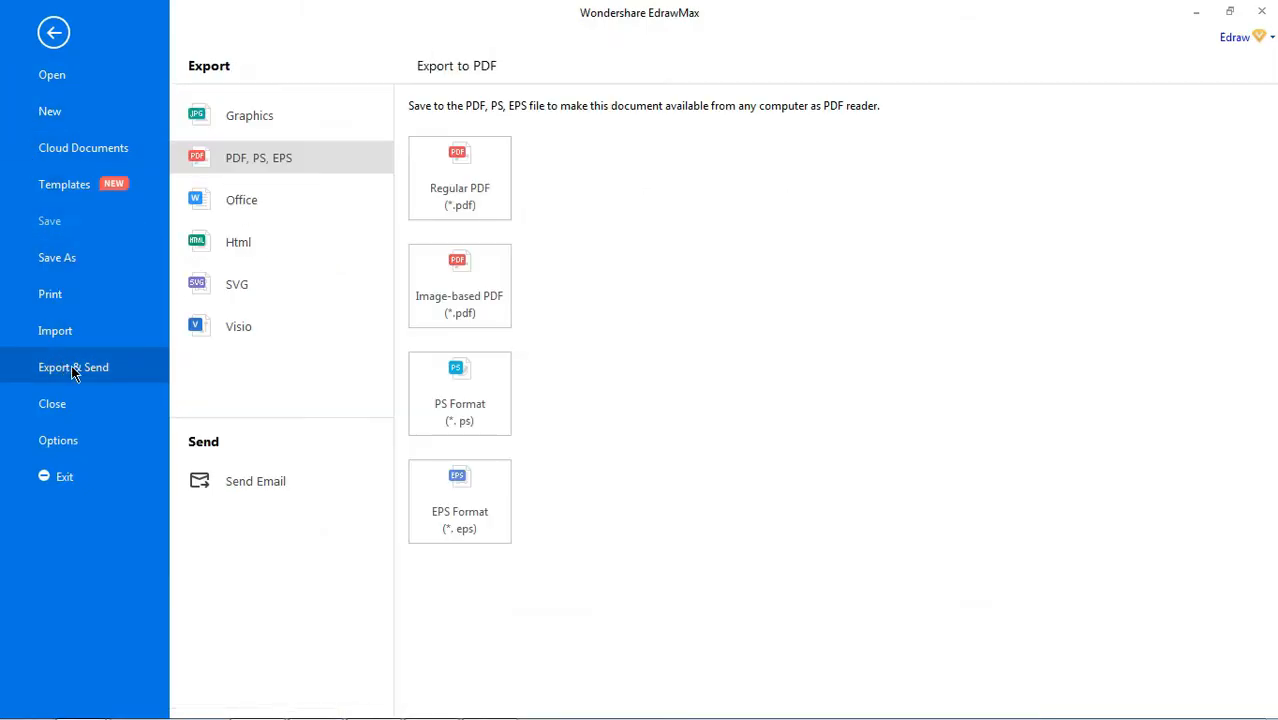
left_click(241, 199)
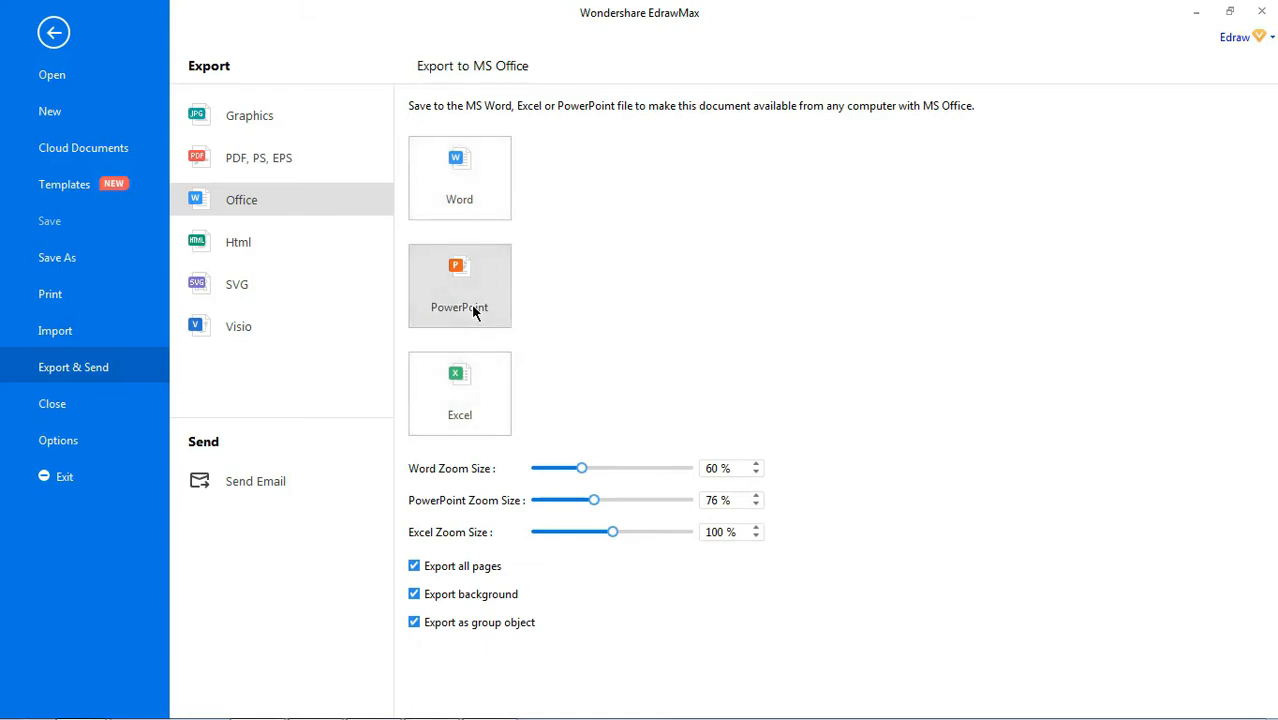
left_click(459, 285)
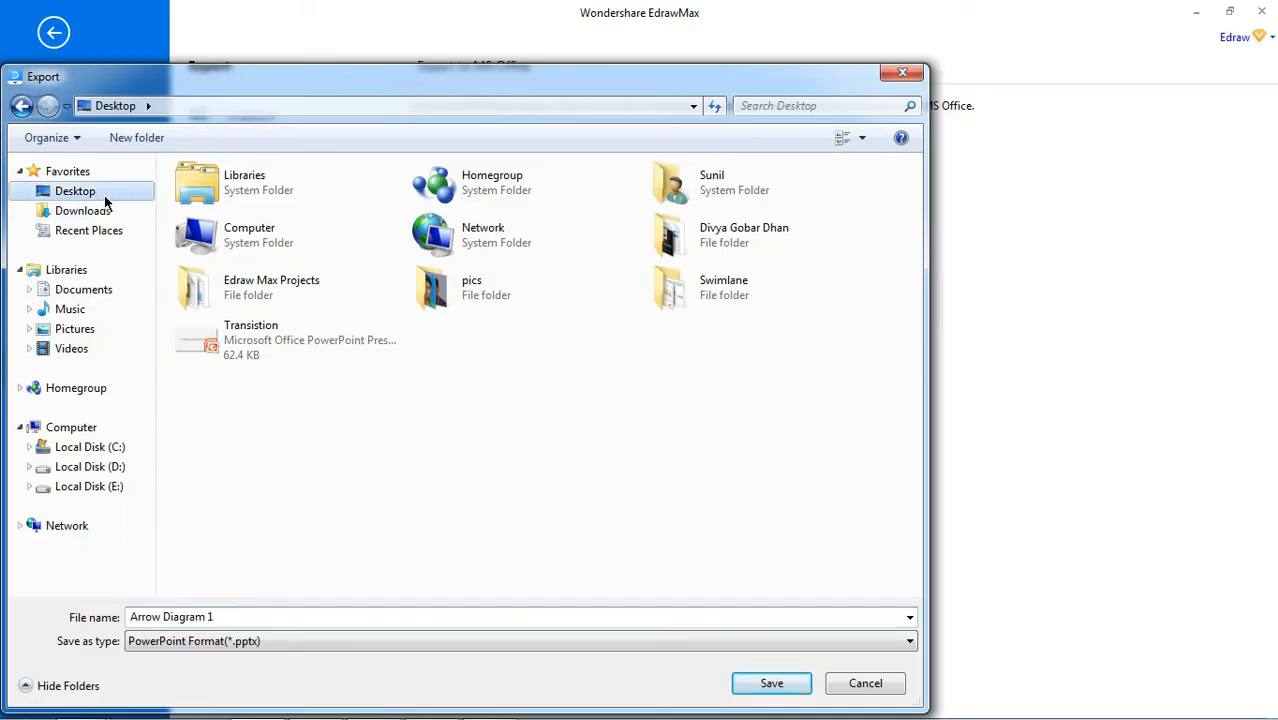
left_click(771, 683)
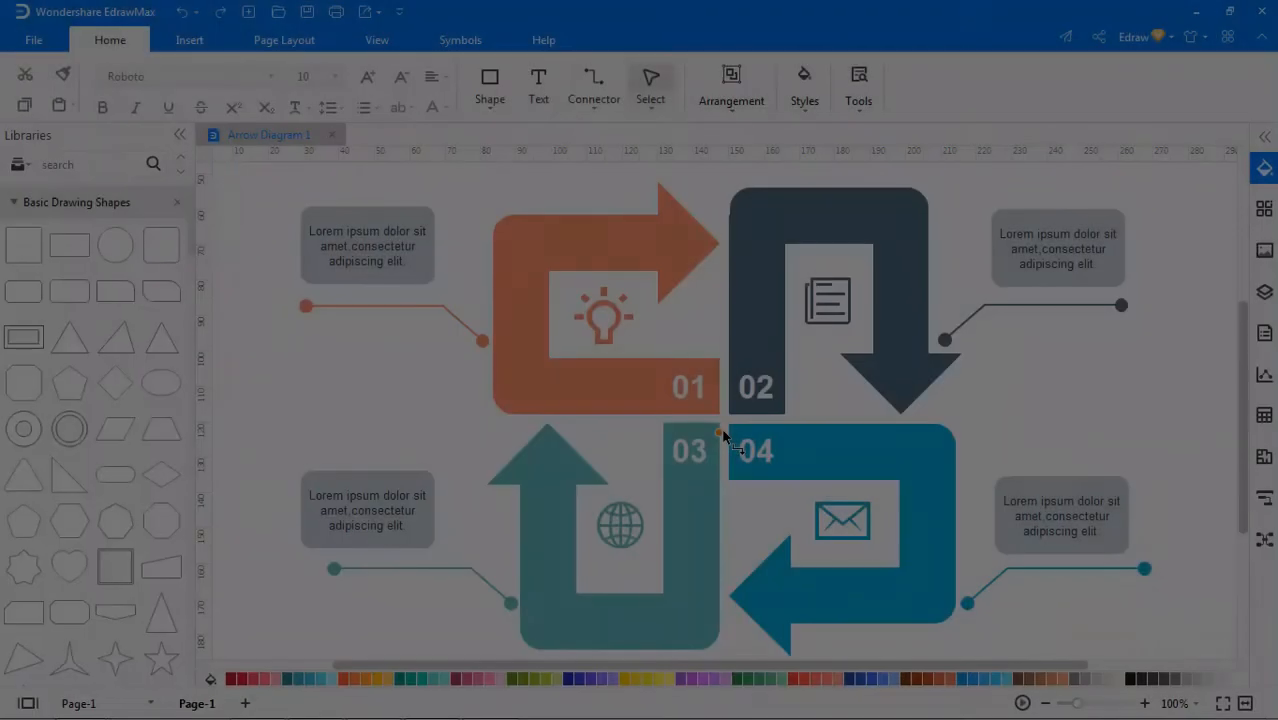
Export Arrow Diagram 1 as an HTML (.htm) web page saved to the Desktop
left_click(33, 40)
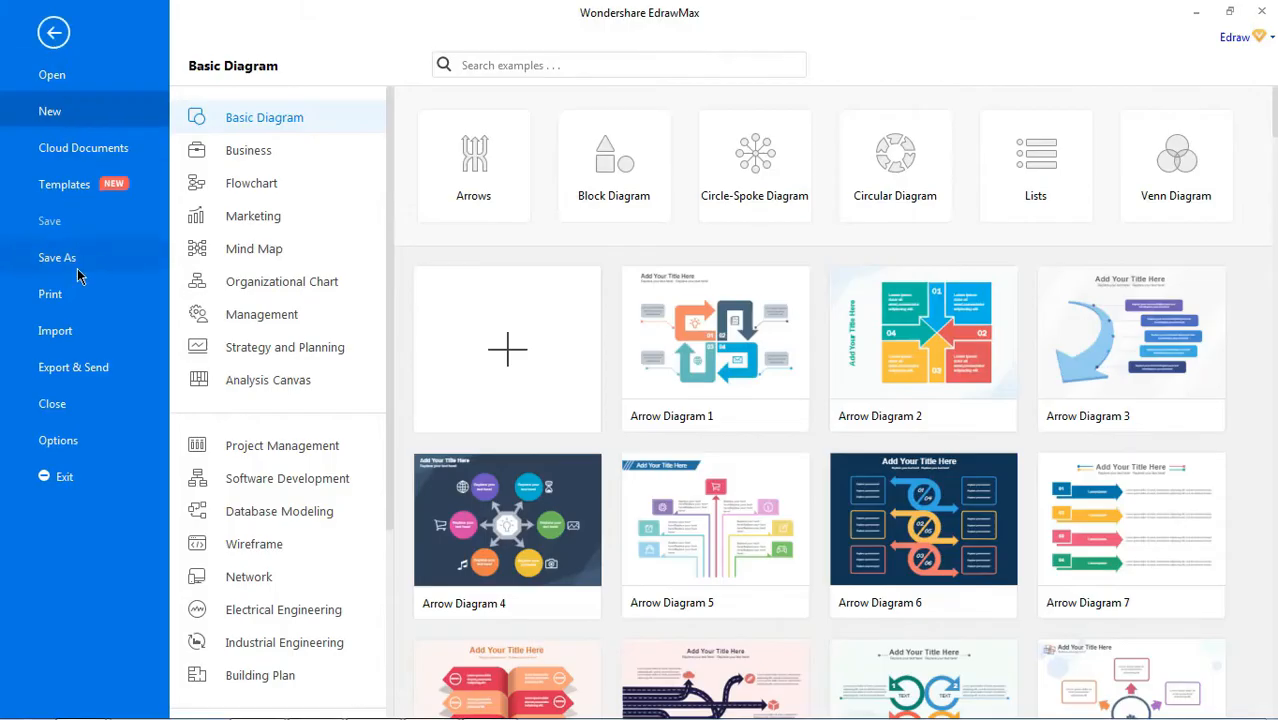
left_click(73, 367)
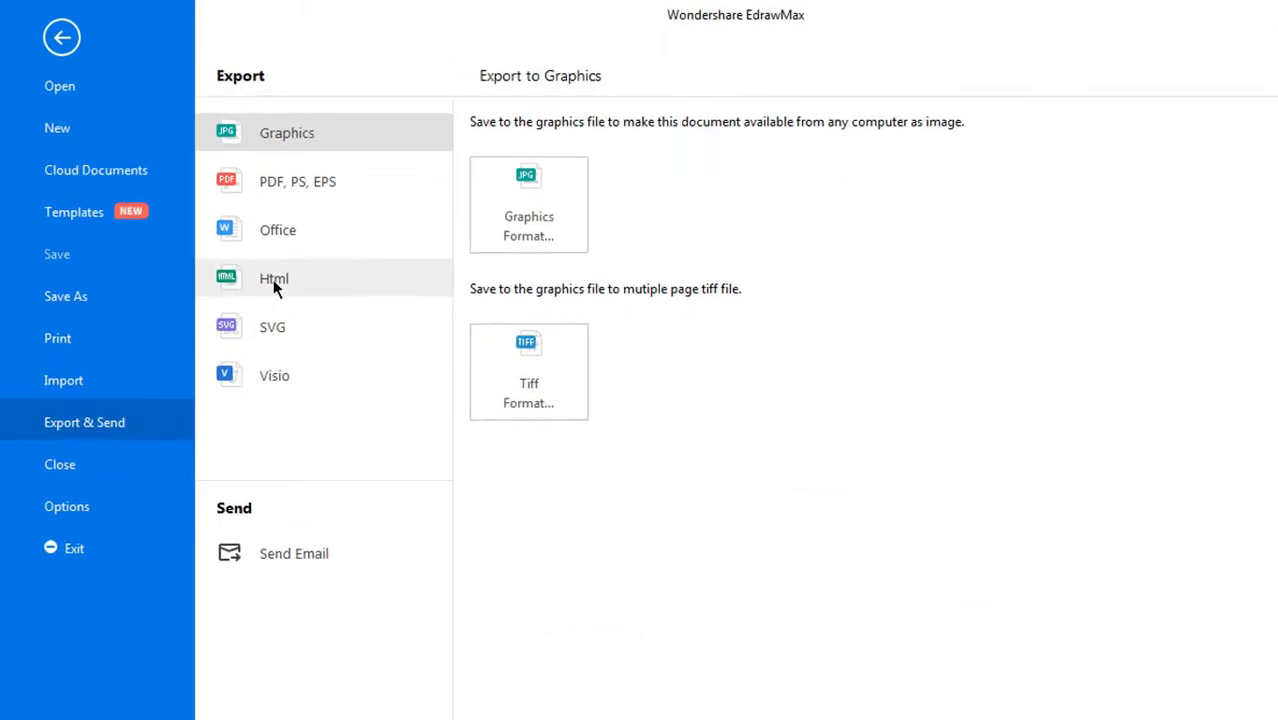
left_click(274, 278)
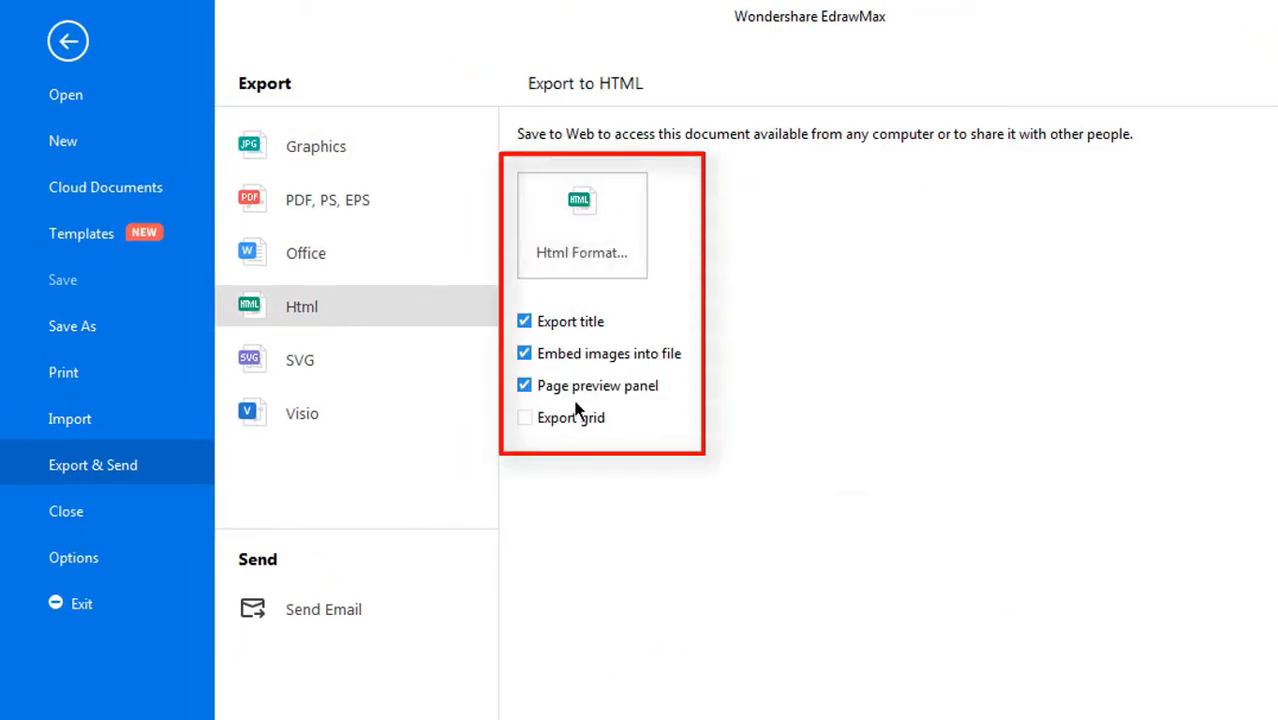
left_click(582, 224)
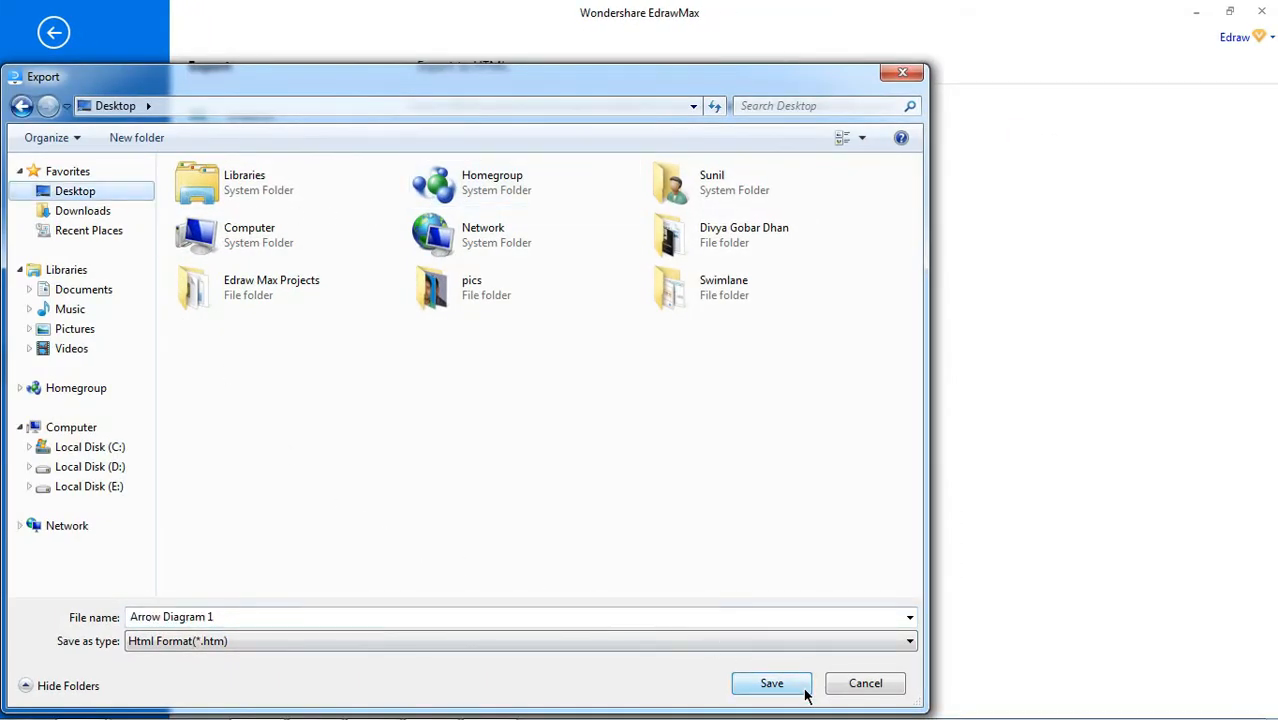
left_click(771, 683)
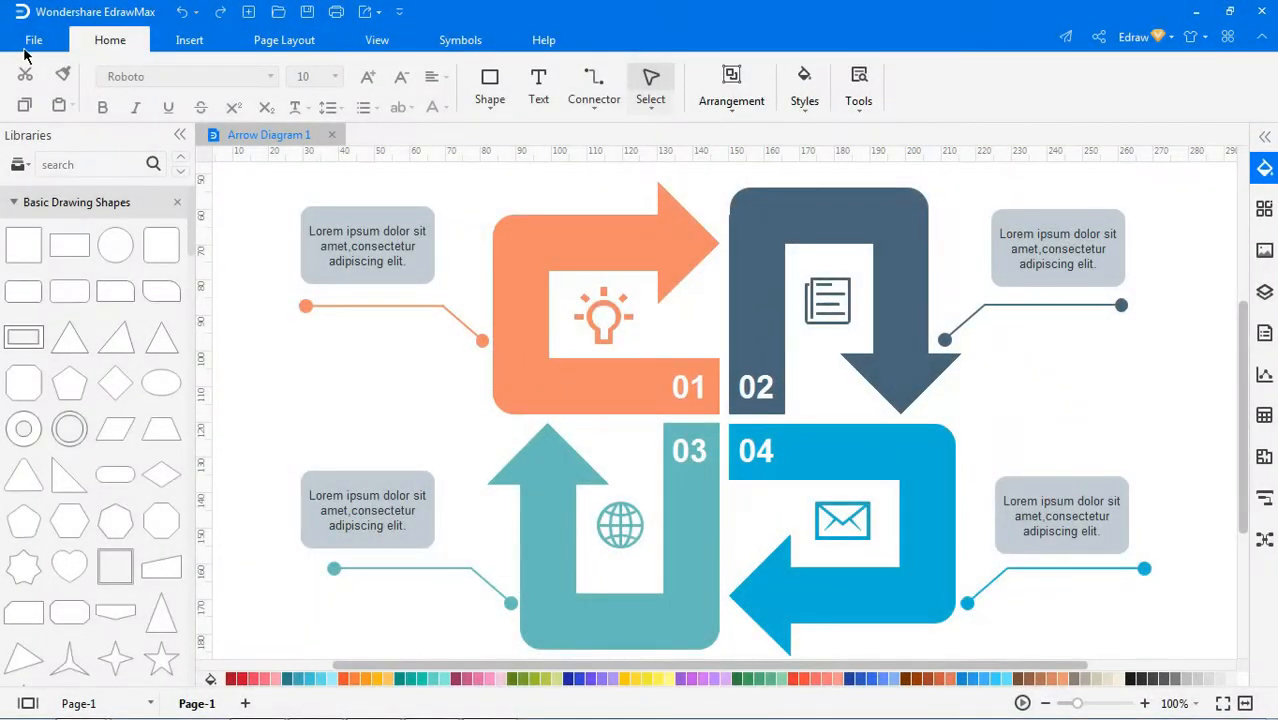
Export Arrow Diagram 1 as an SVG vector file saved to the Desktop
left_click(33, 40)
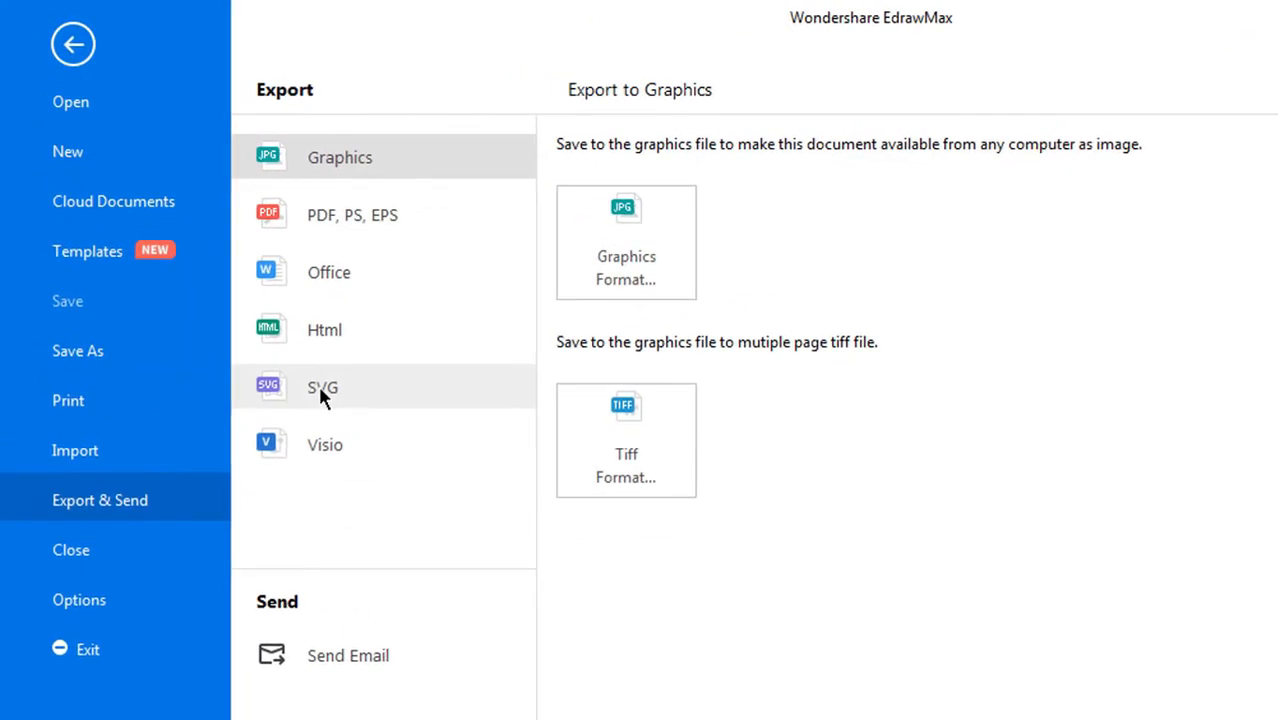
left_click(322, 387)
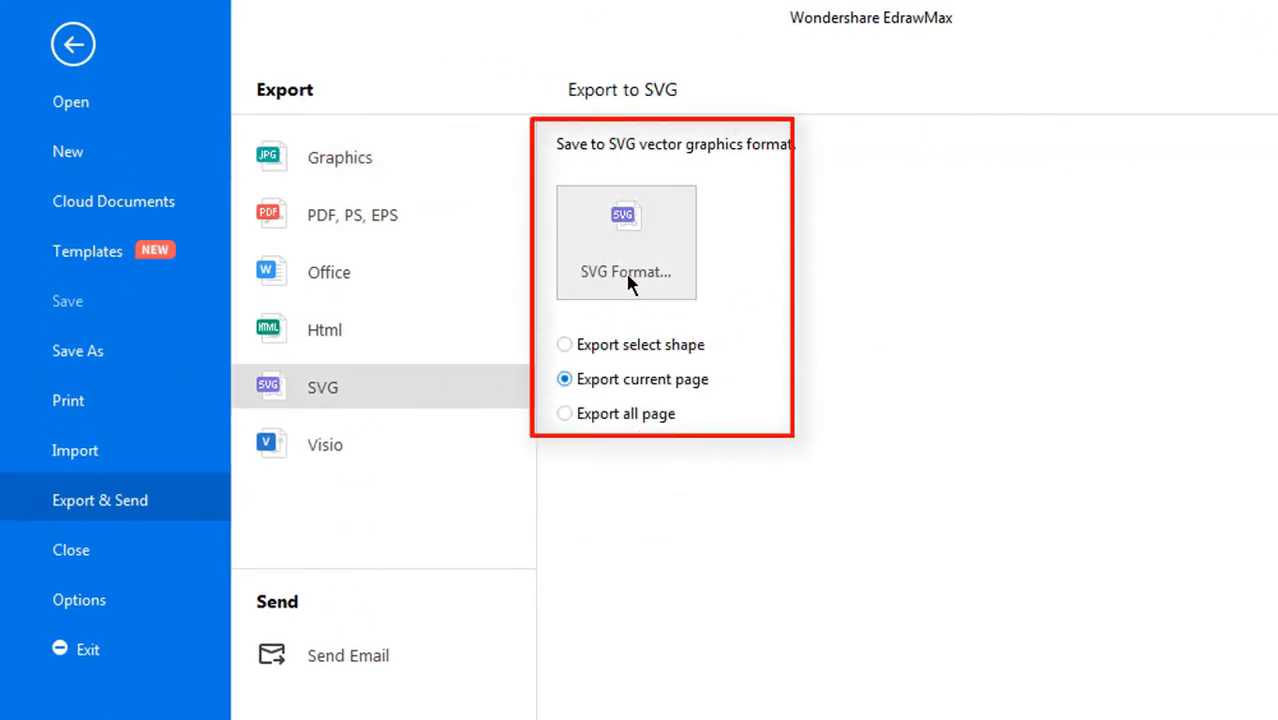
left_click(625, 242)
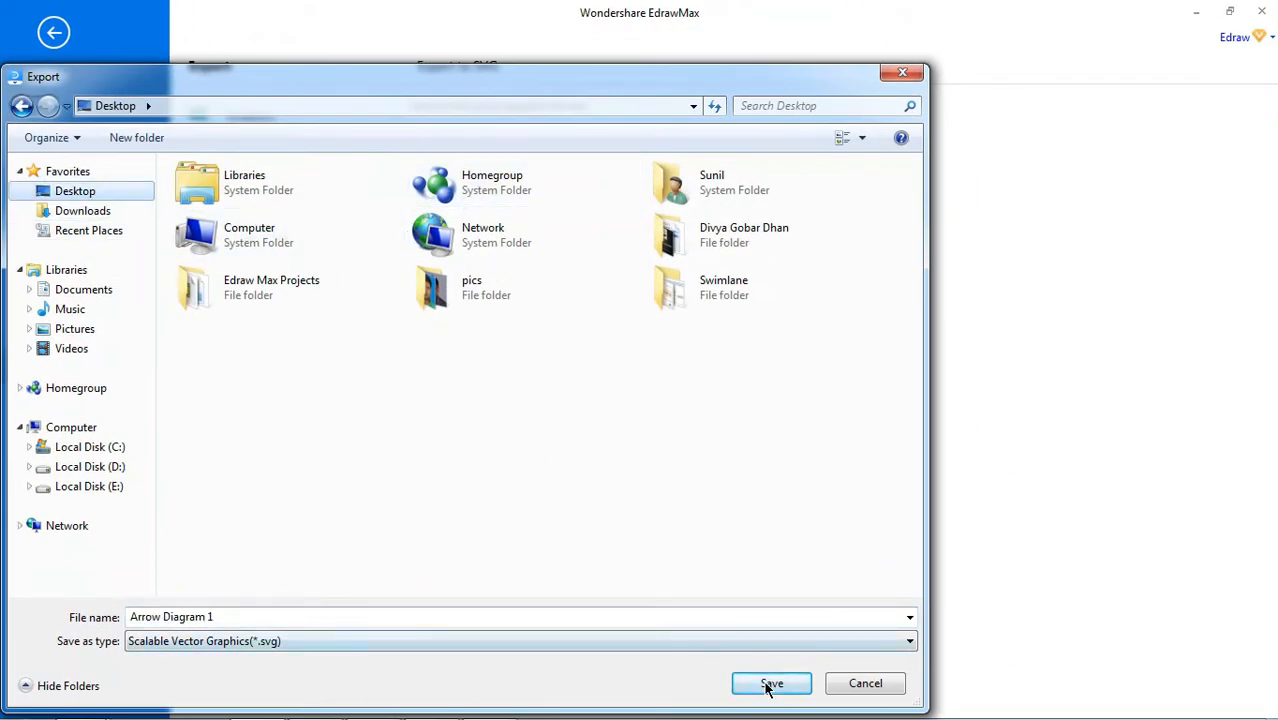
left_click(771, 683)
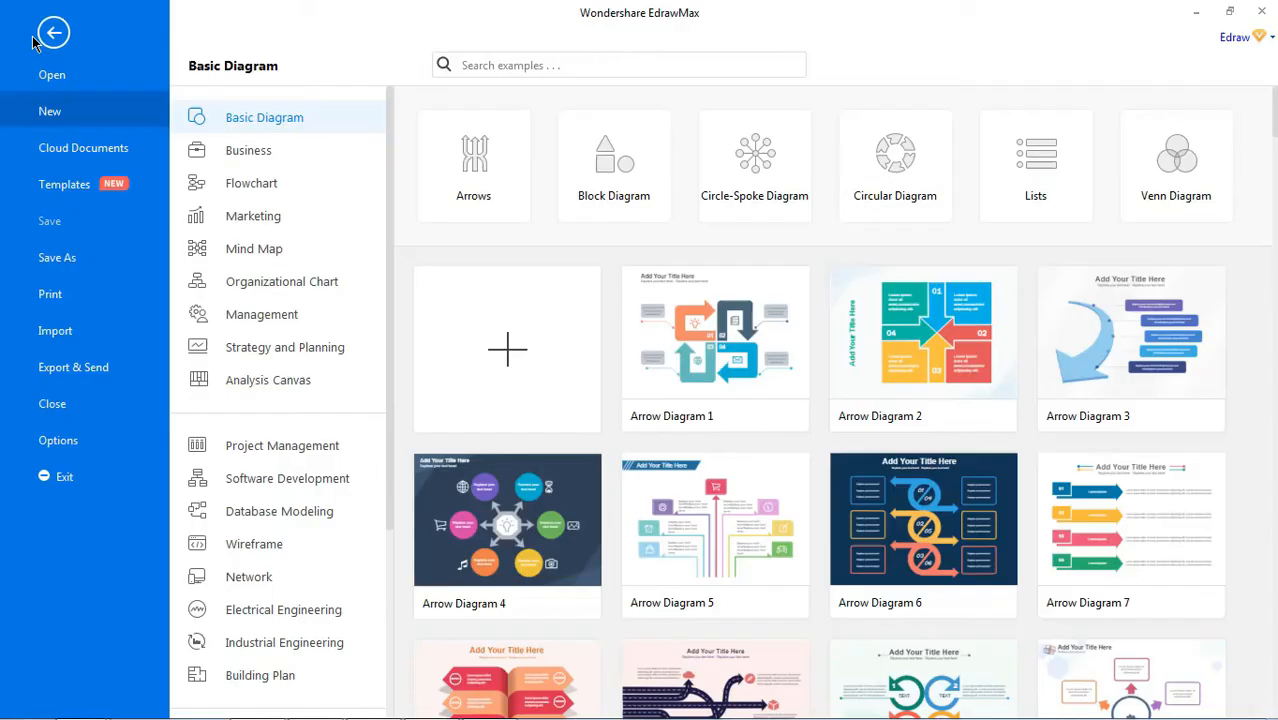
Export Arrow Diagram 1 as a Visio VSDX file saved to the Desktop
left_click(73, 367)
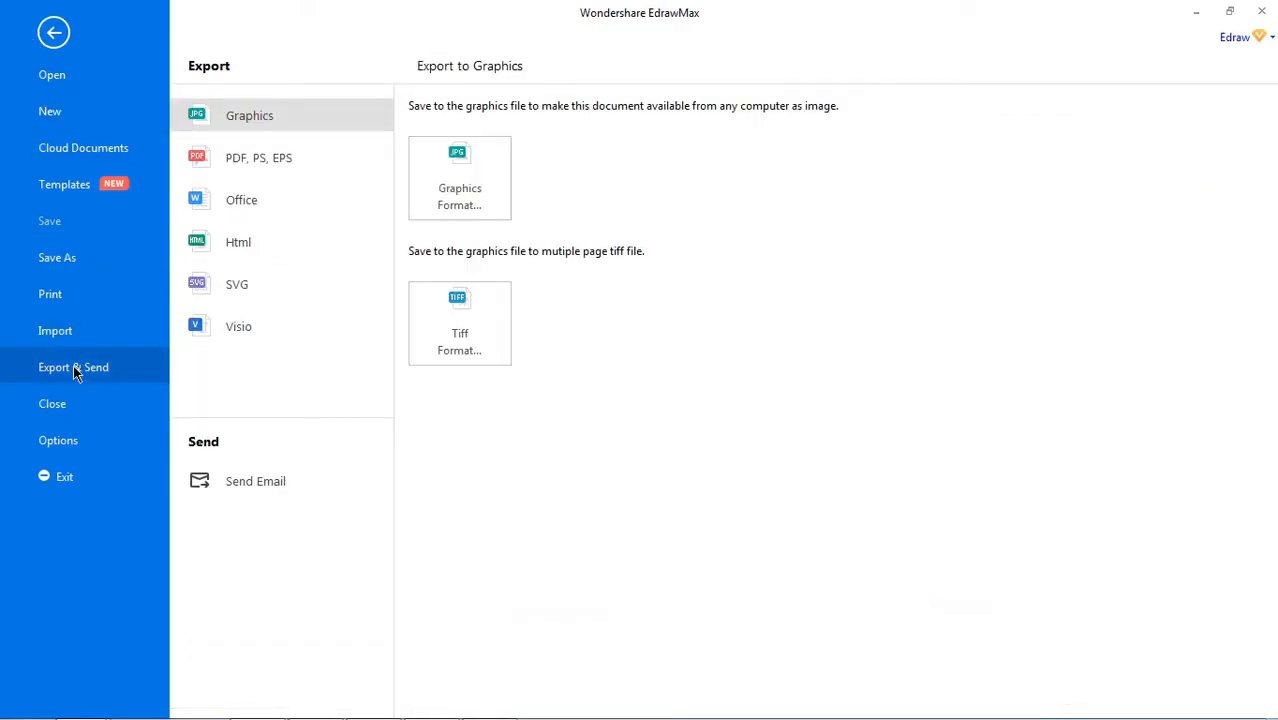
left_click(238, 326)
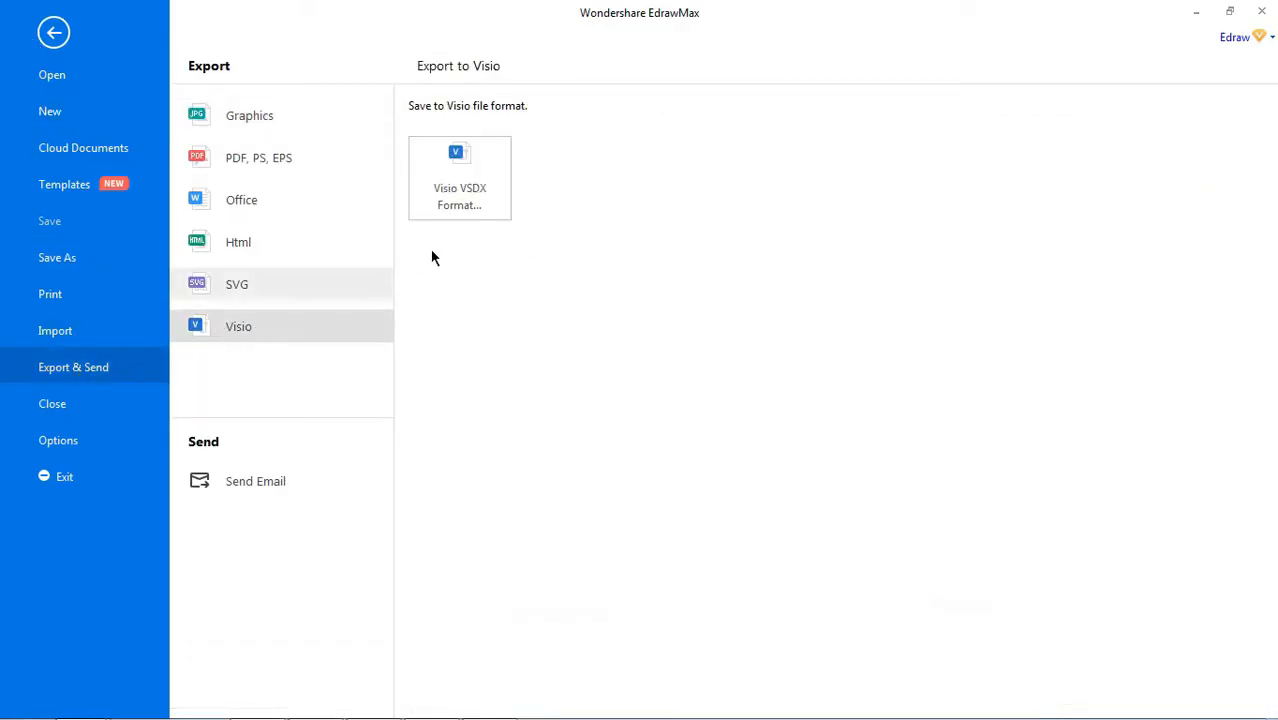
left_click(459, 178)
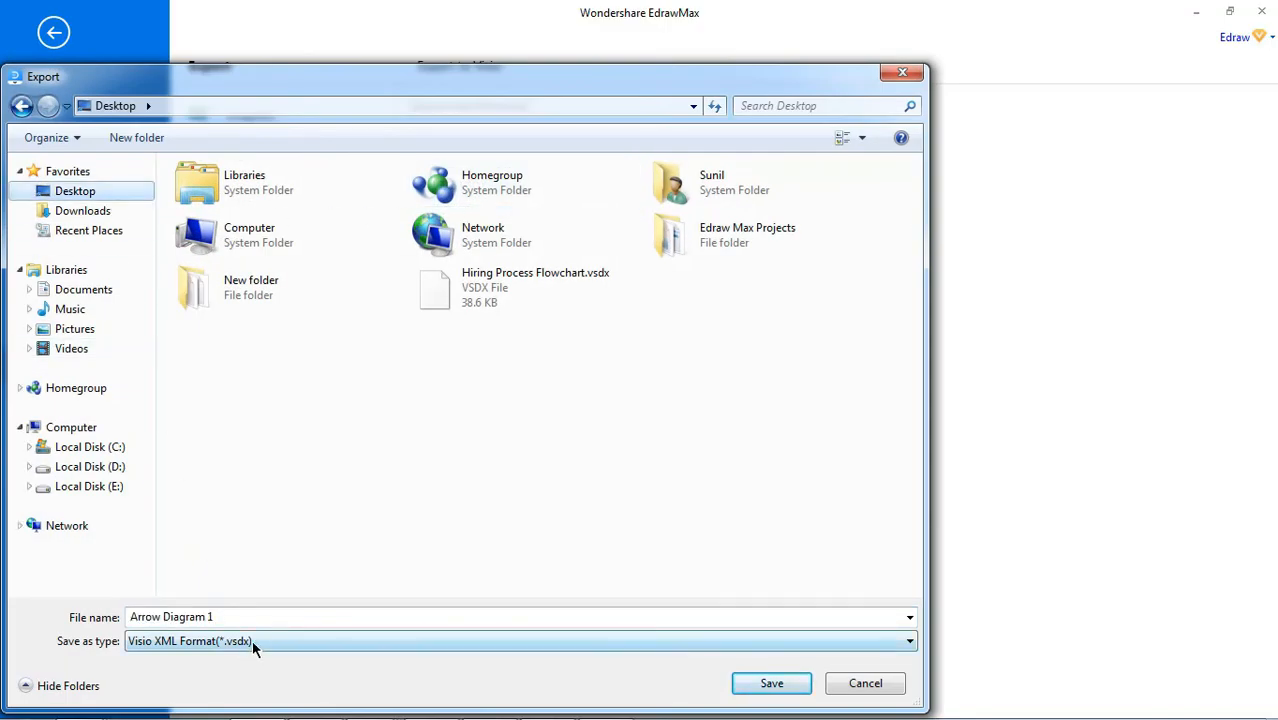
left_click(771, 683)
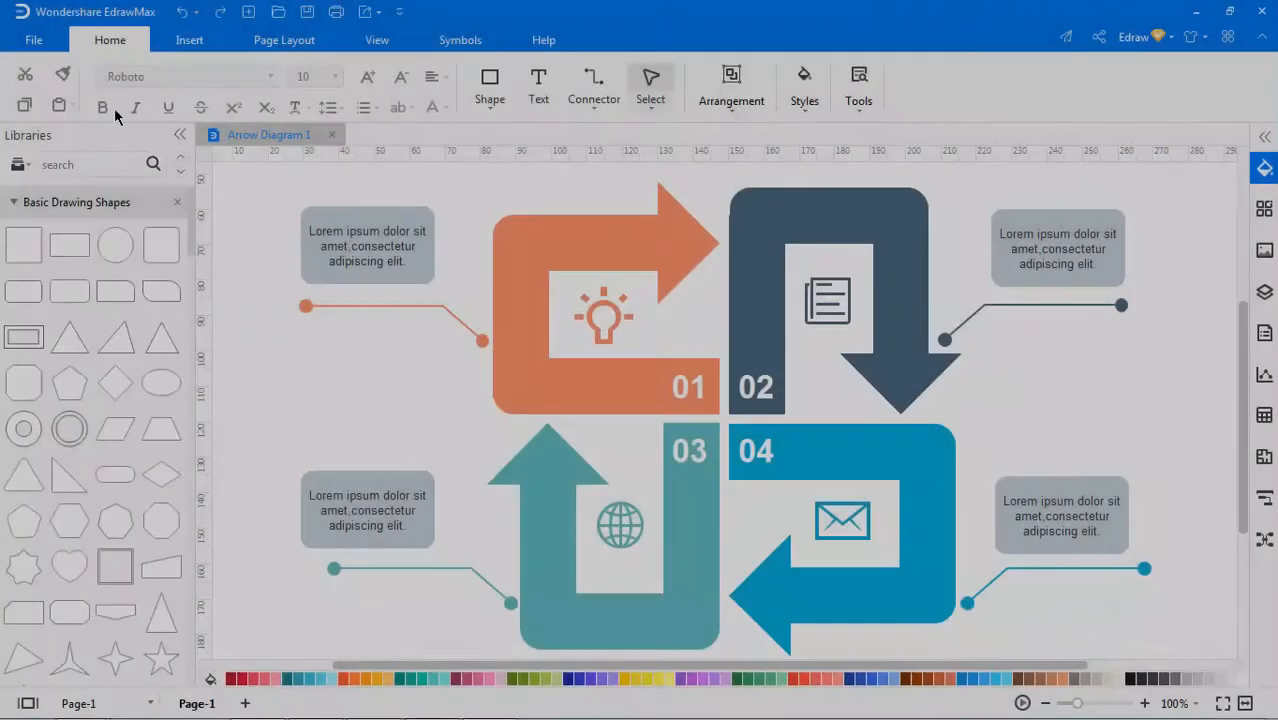
Show the Print screen previewing Arrow Diagram 1 on one landscape A4 page
left_click(33, 40)
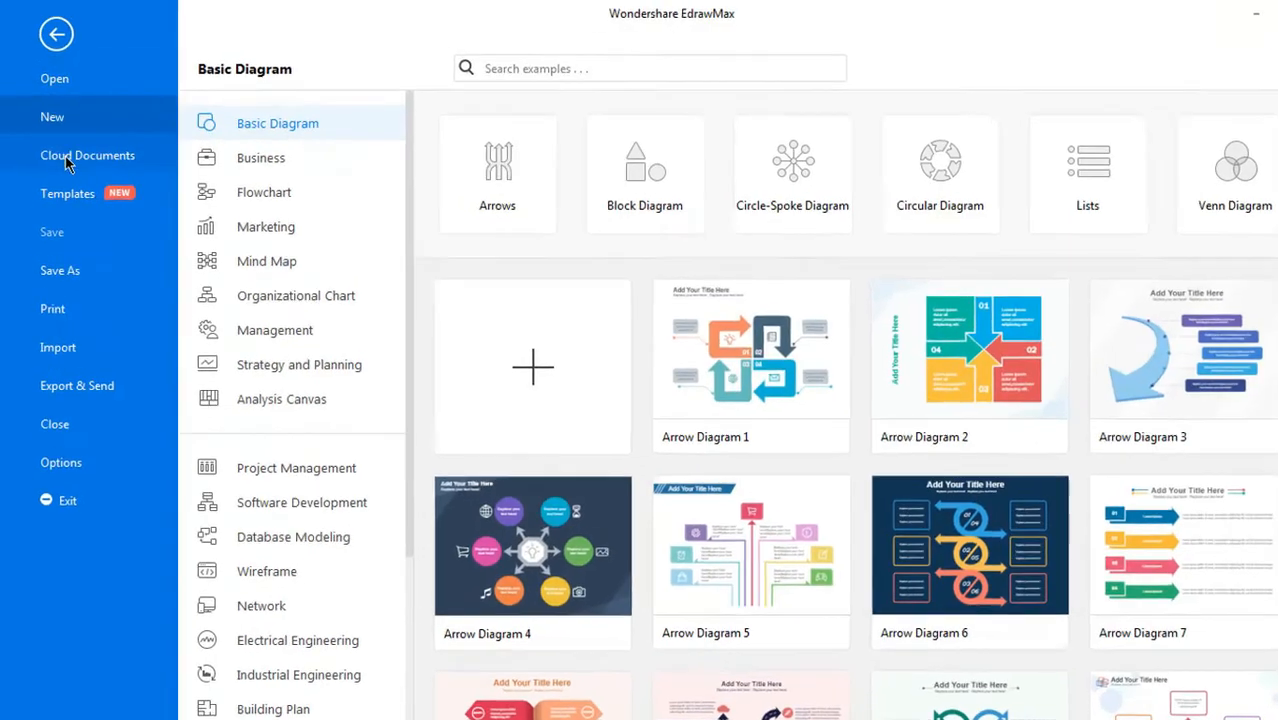
left_click(52, 308)
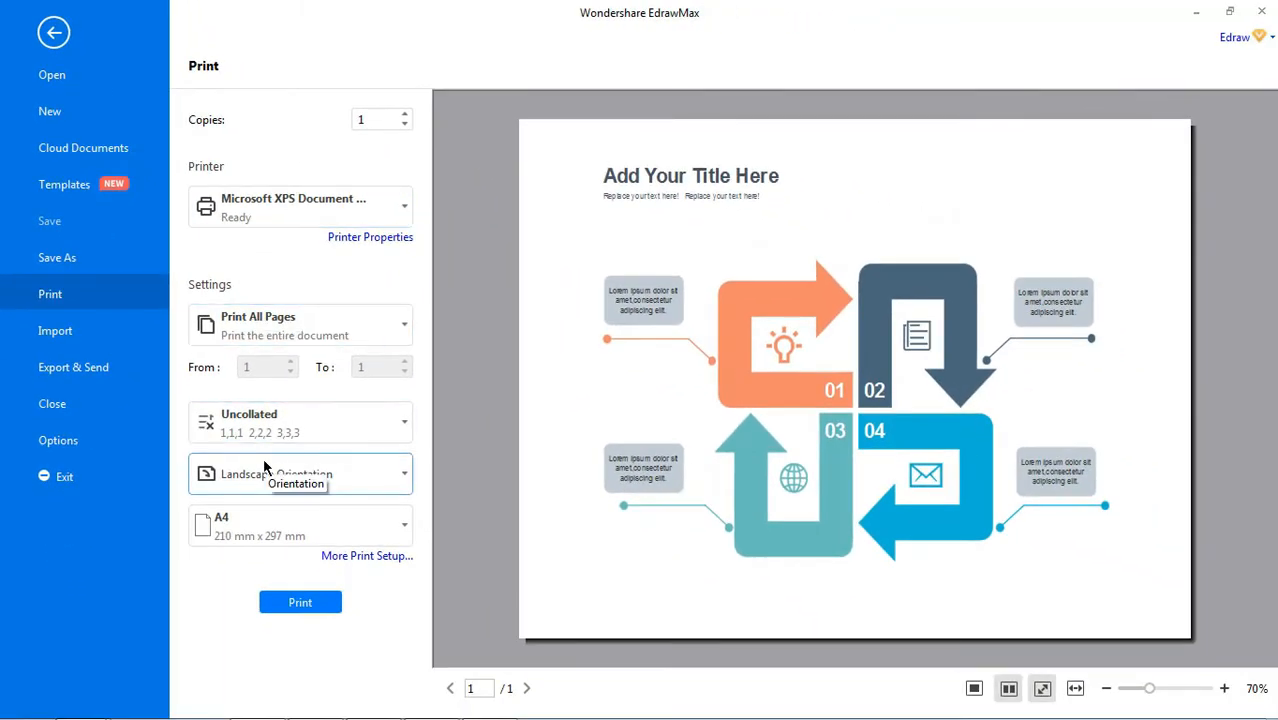
mouse_move(300, 602)
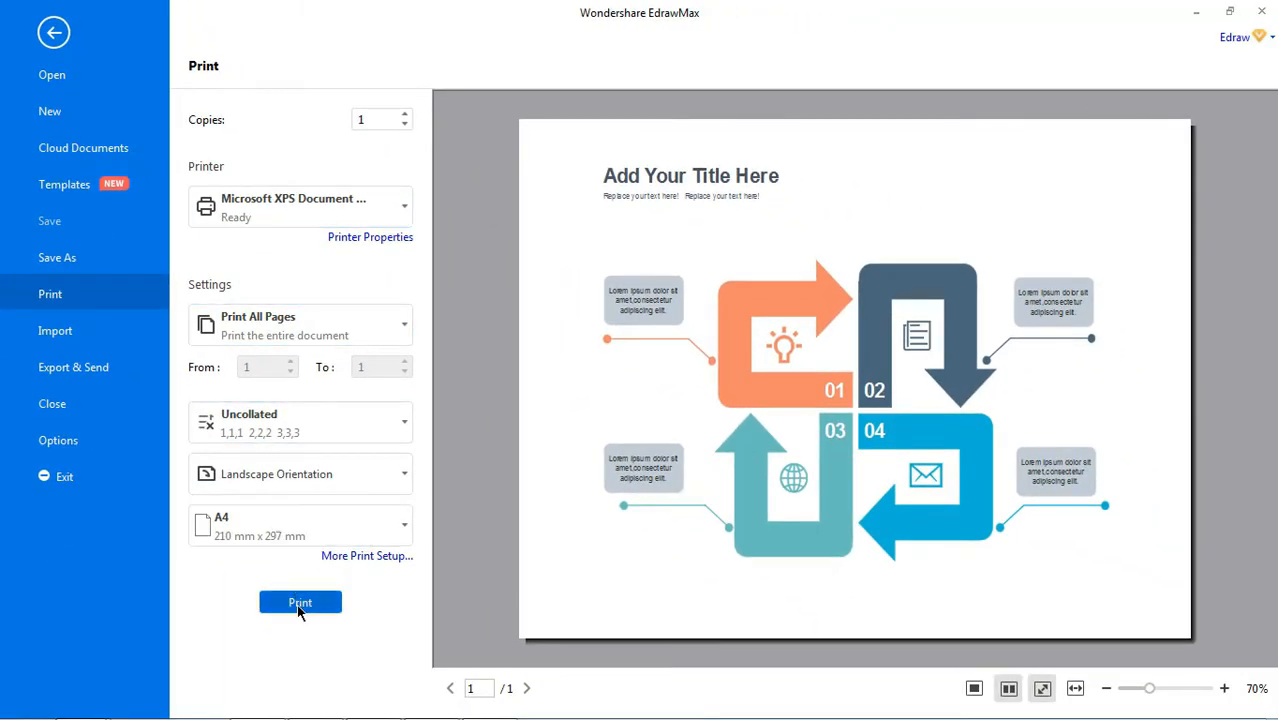